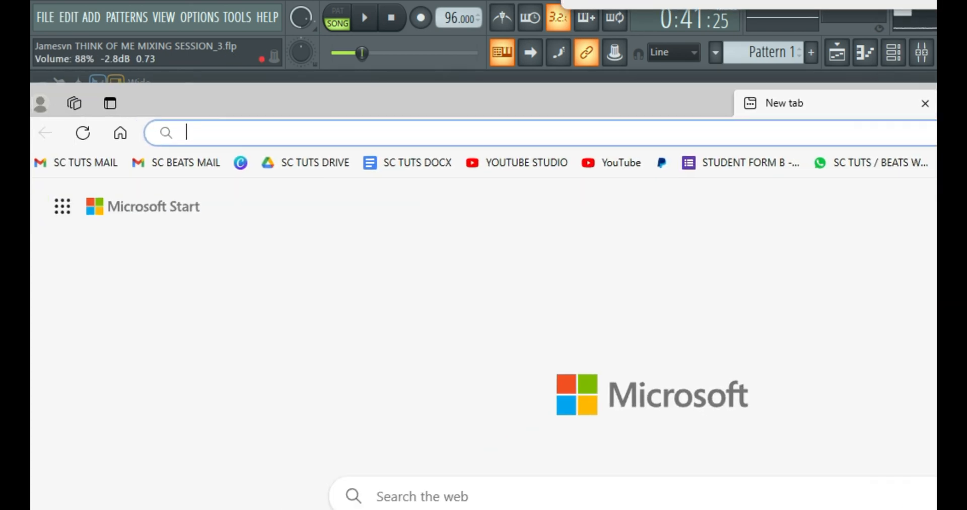
# Step: Search for 'tunebat' and land on the Song Key & BPM Finder with its Select Files area
pyautogui.write('tun')
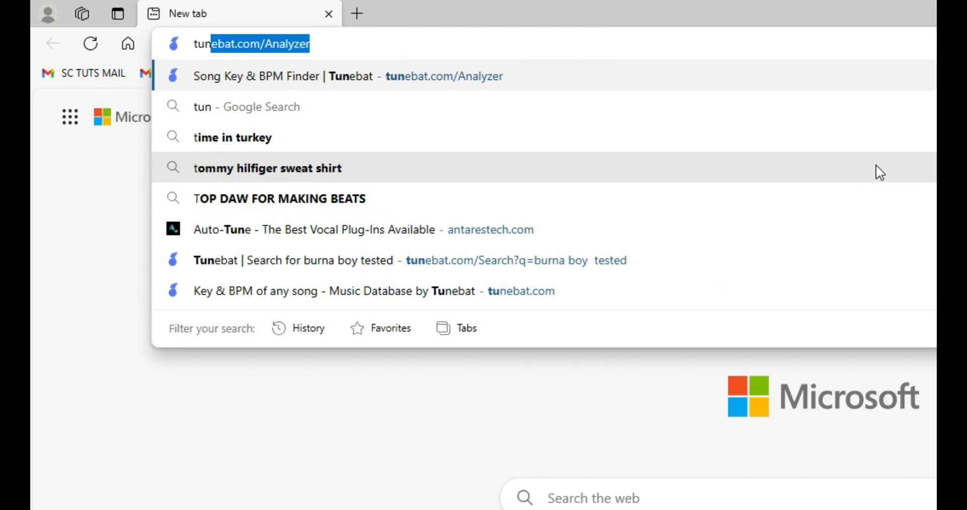
pyautogui.write('tunebat/')
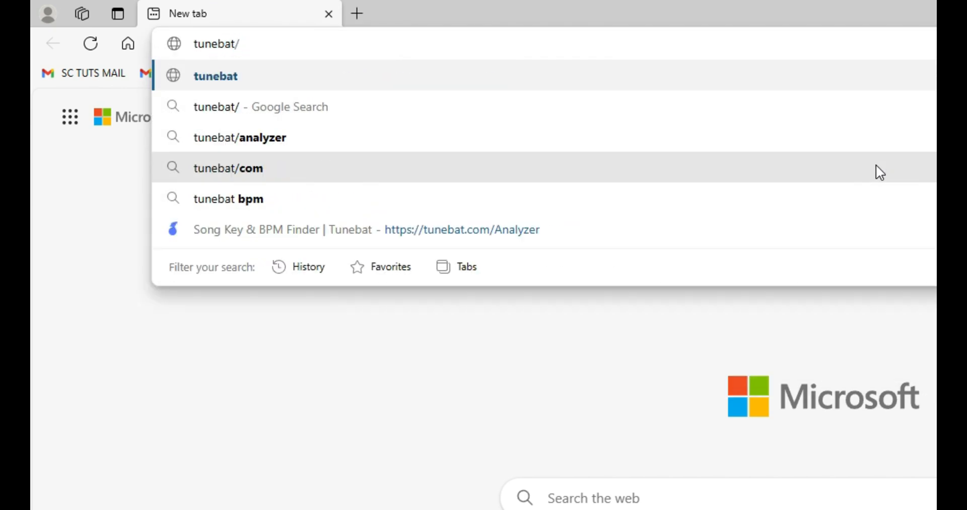
pyautogui.click(240, 137)
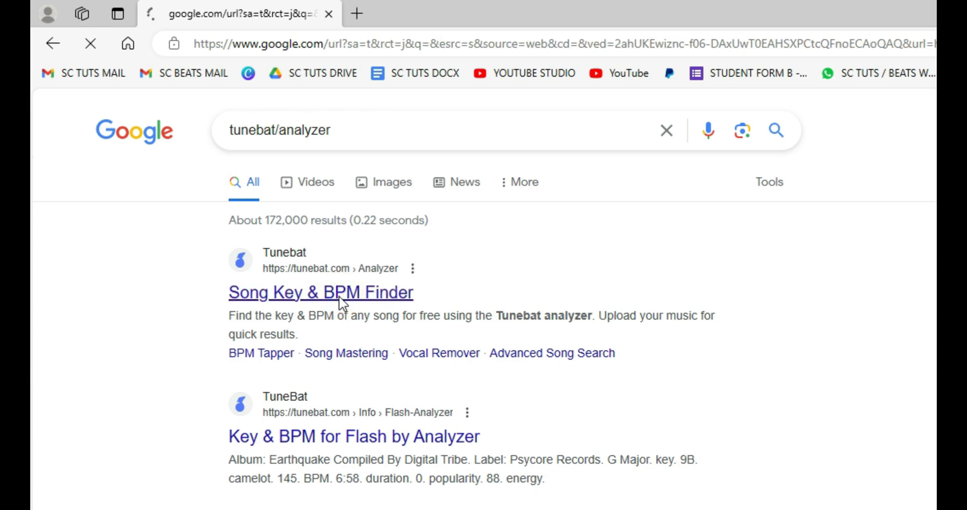
pyautogui.click(321, 293)
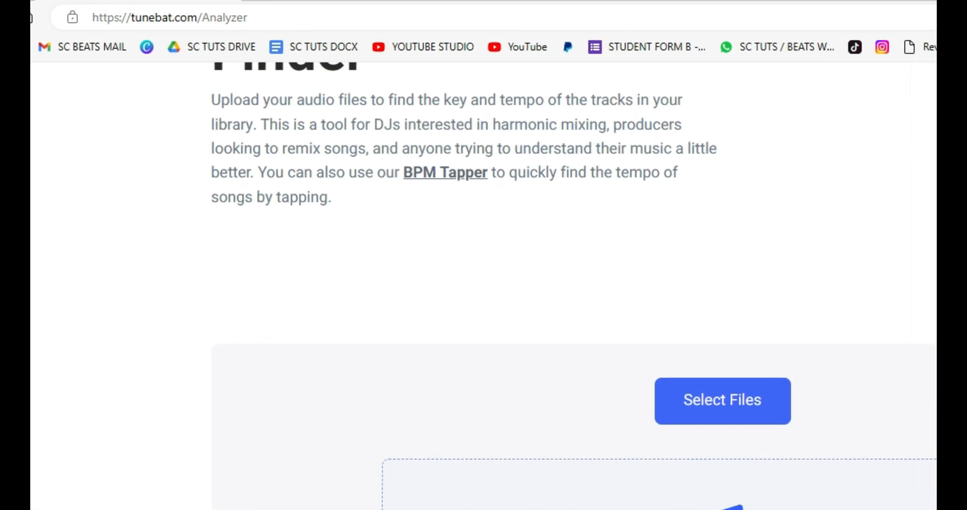
pyautogui.scroll(-3)
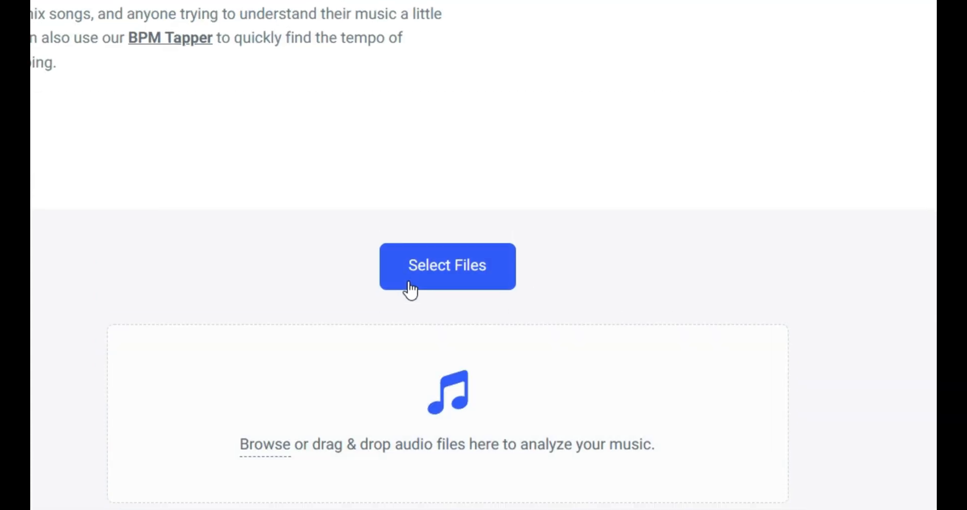
pyautogui.scroll(3)
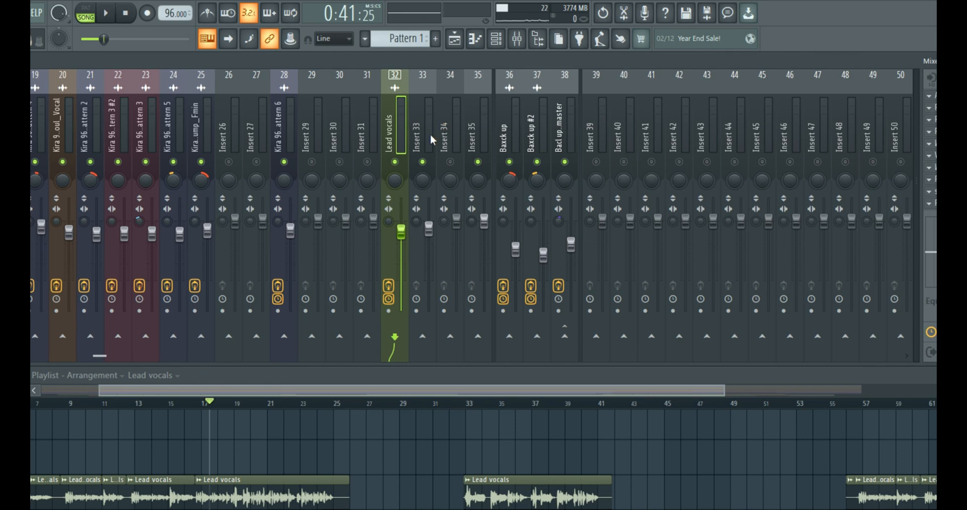
pyautogui.moveTo(423, 158)
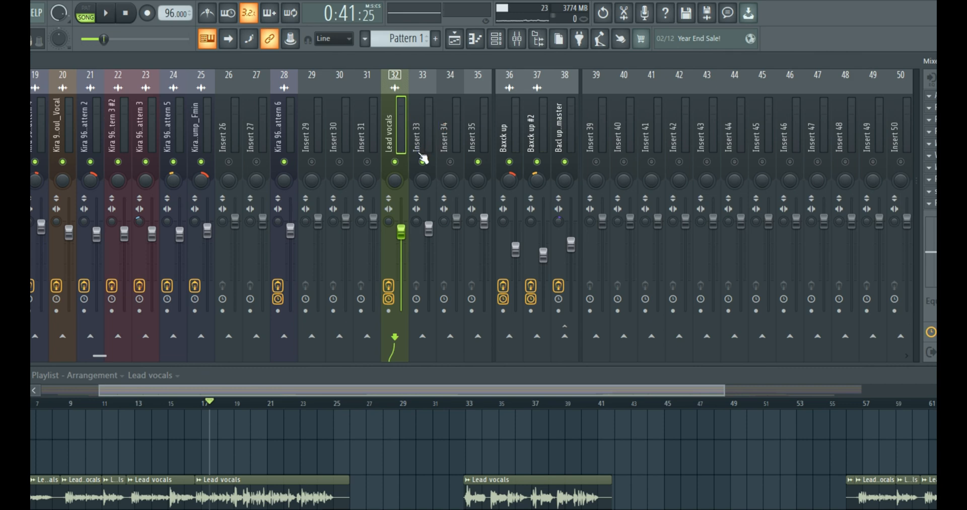
# Step: Route the Lead vocals mixer track into the empty Insert 33 as a send target
pyautogui.click(678, 123)
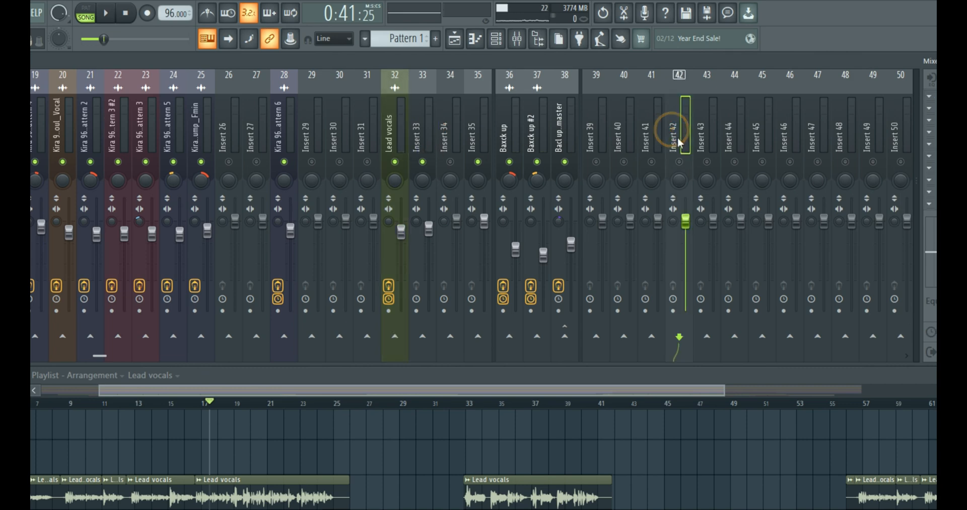
pyautogui.click(624, 123)
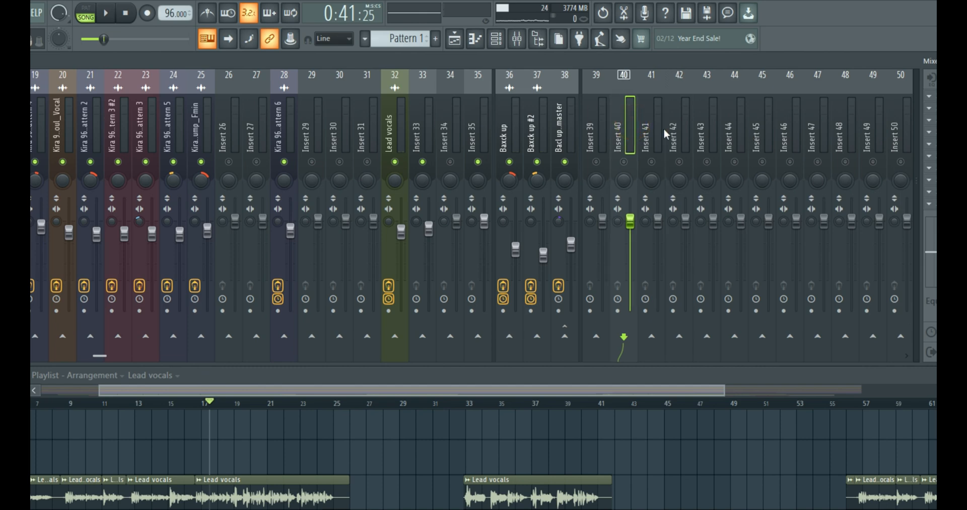
pyautogui.click(595, 130)
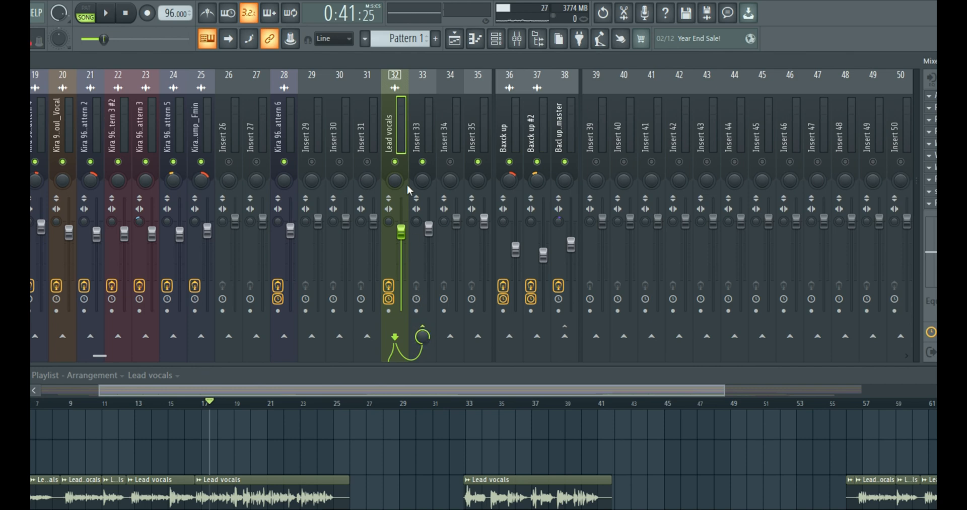
pyautogui.click(422, 124)
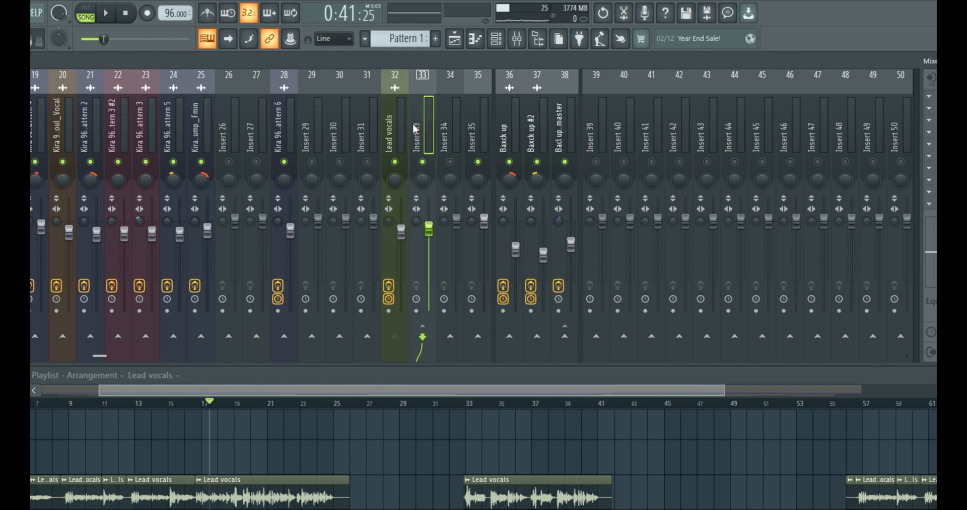
pyautogui.moveTo(414, 132)
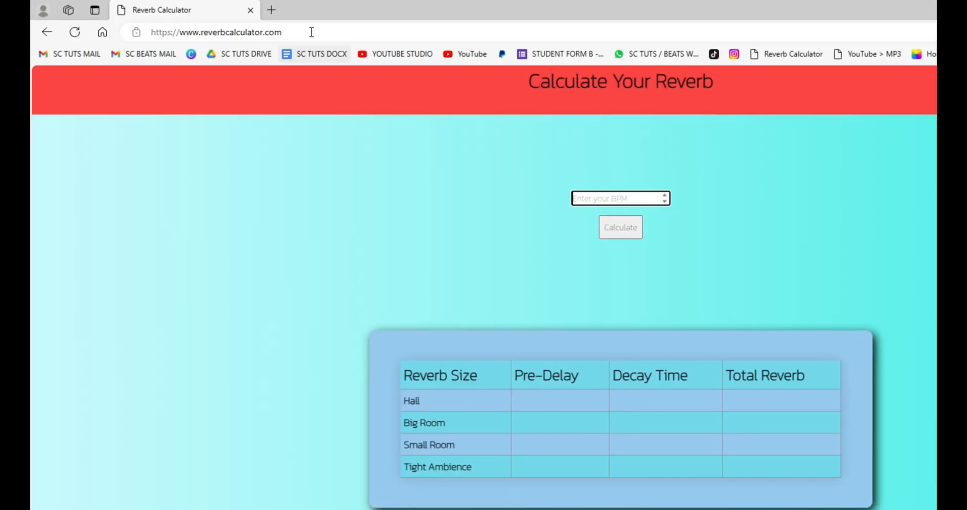
pyautogui.moveTo(337, 90)
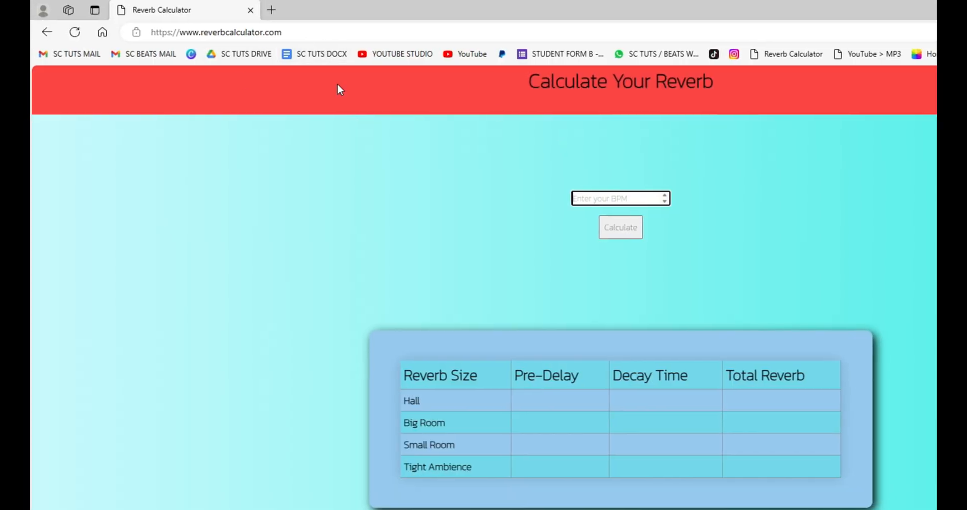
# Step: Calculate pre-delay, decay and total reverb times for 96 BPM in Reverb Calculator
pyautogui.press('F11')
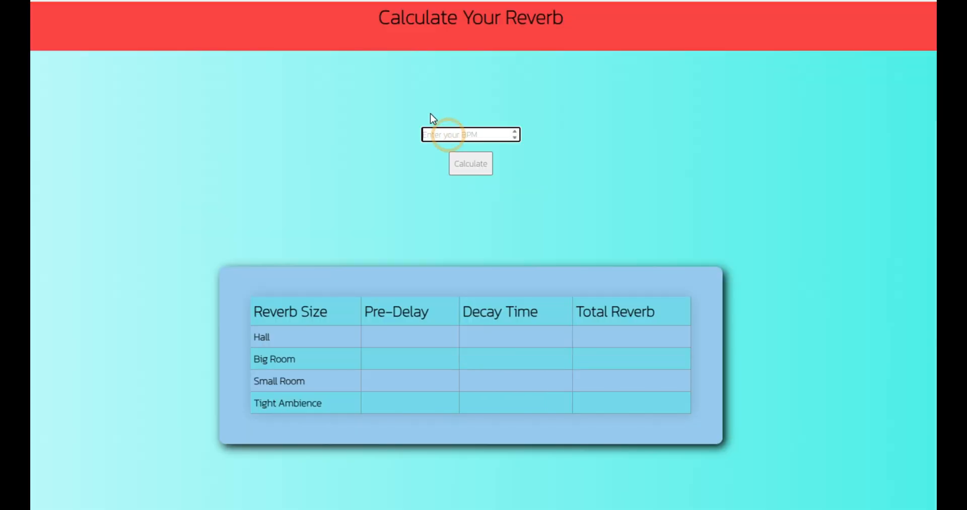
pyautogui.write('96')
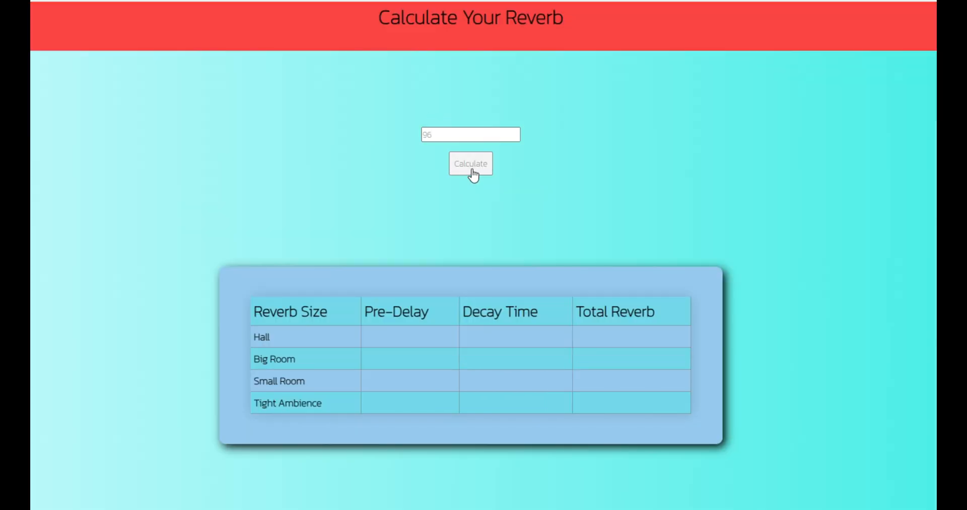
pyautogui.click(470, 164)
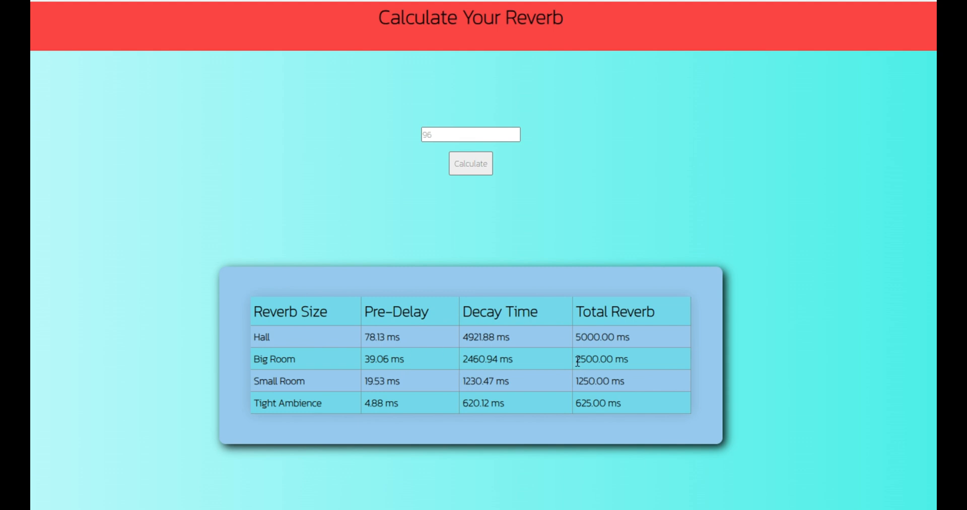
pyautogui.moveTo(404, 358)
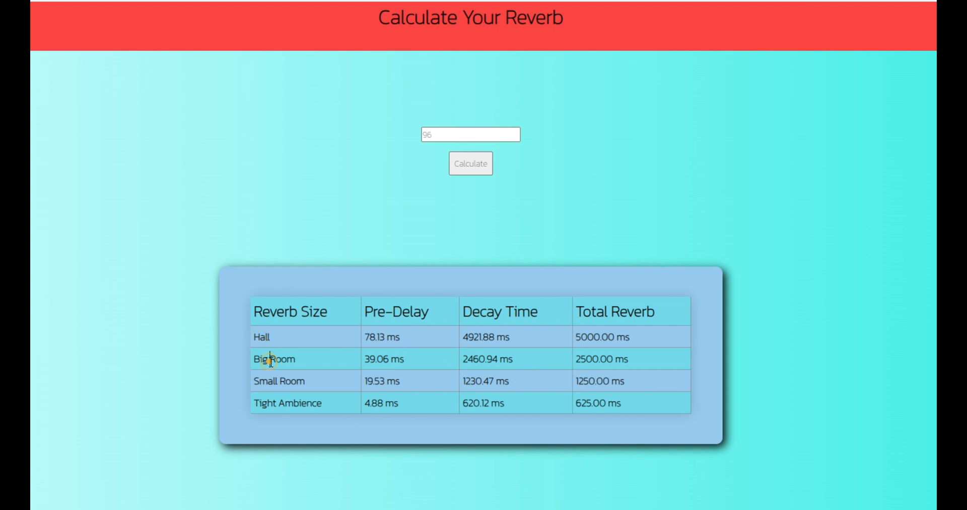
pyautogui.moveTo(203, 363)
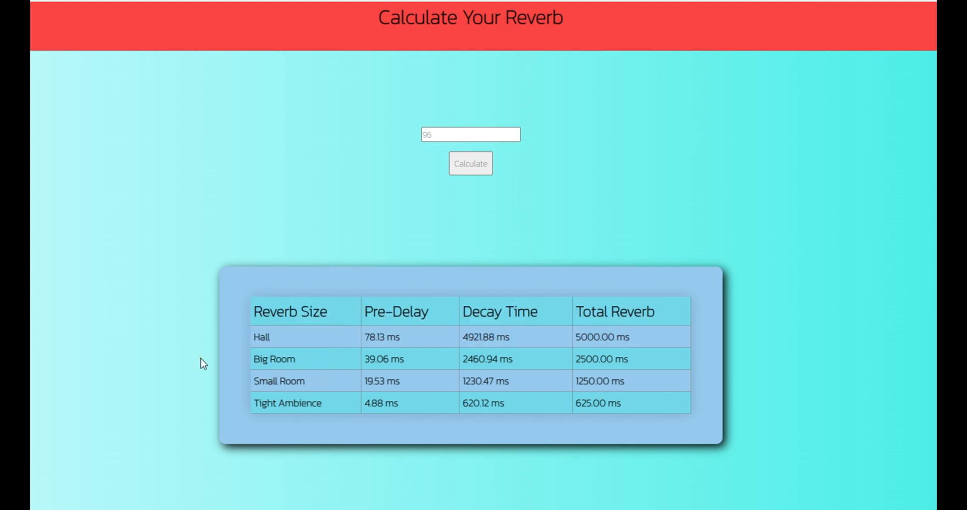
pyautogui.moveTo(266, 364)
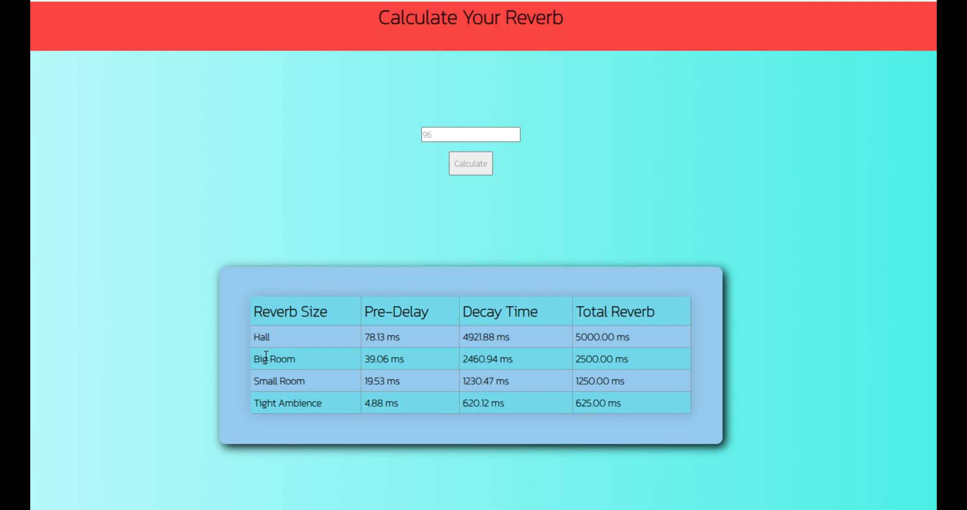
pyautogui.moveTo(357, 358)
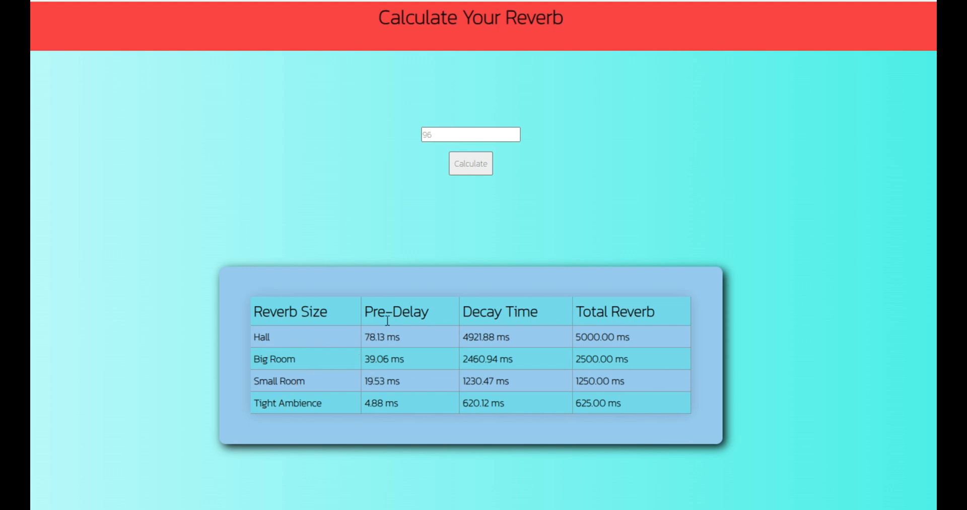
pyautogui.moveTo(467, 312)
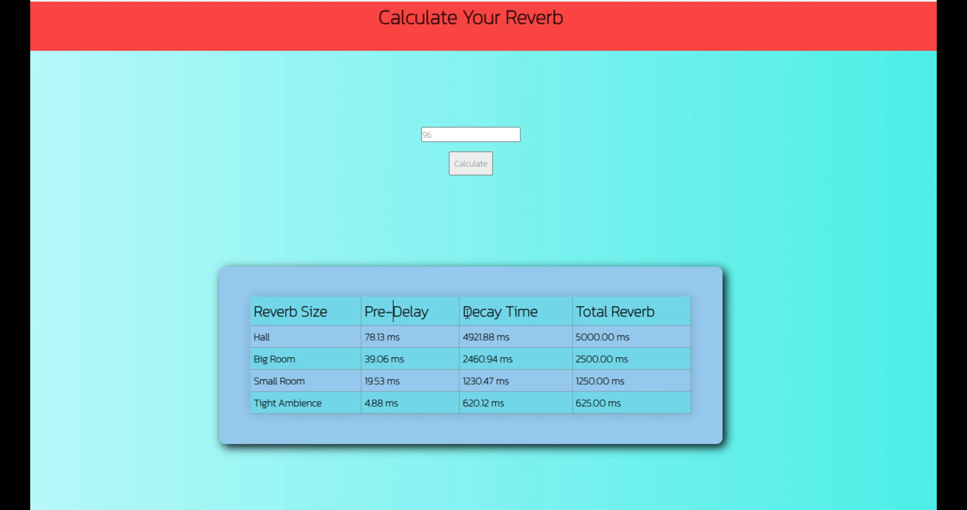
pyautogui.doubleClick(602, 312)
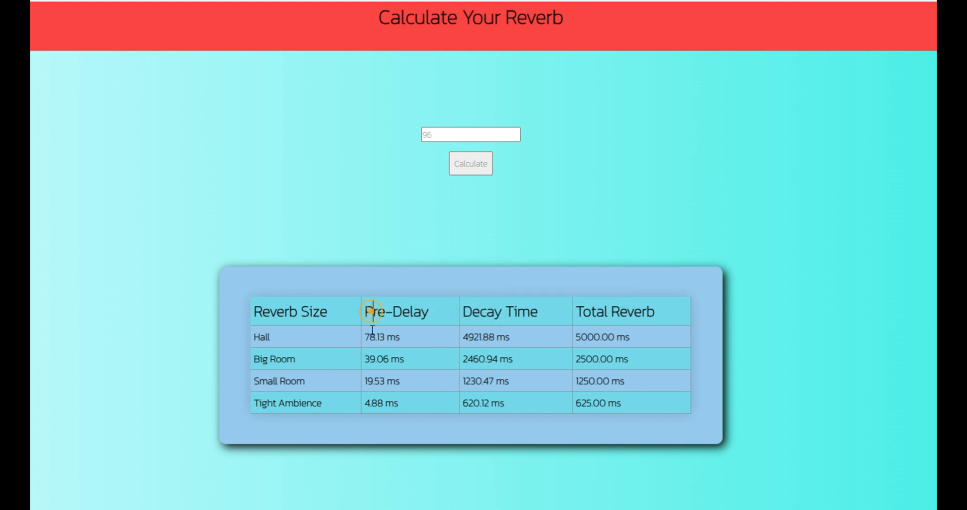
pyautogui.moveTo(369, 364)
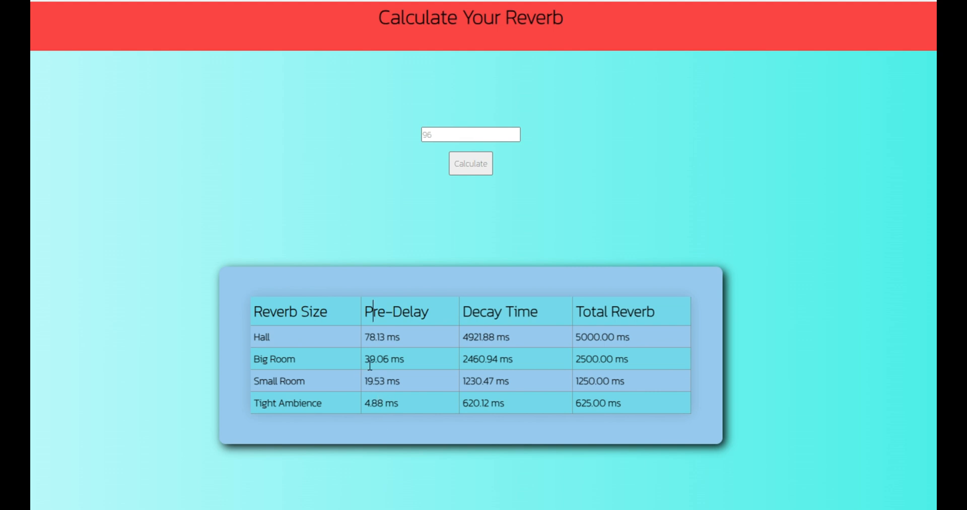
pyautogui.moveTo(401, 362)
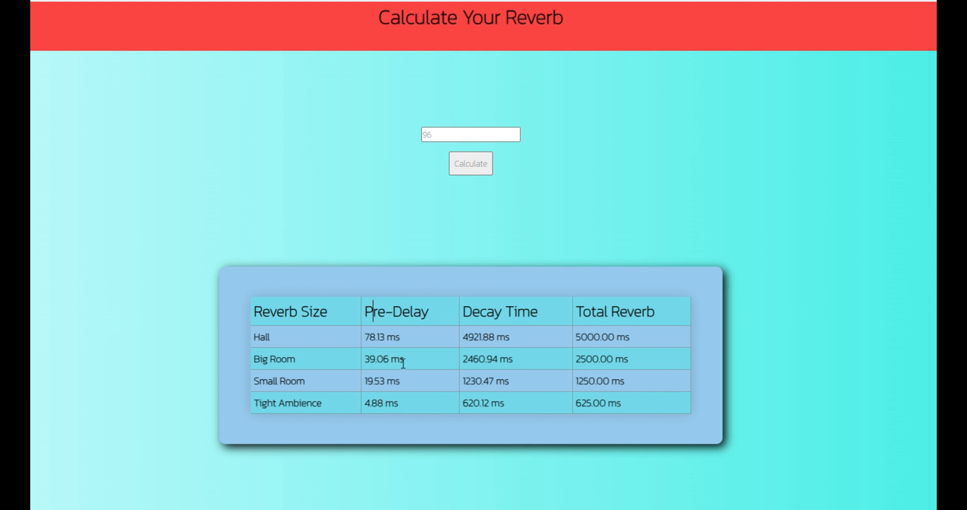
pyautogui.moveTo(474, 364)
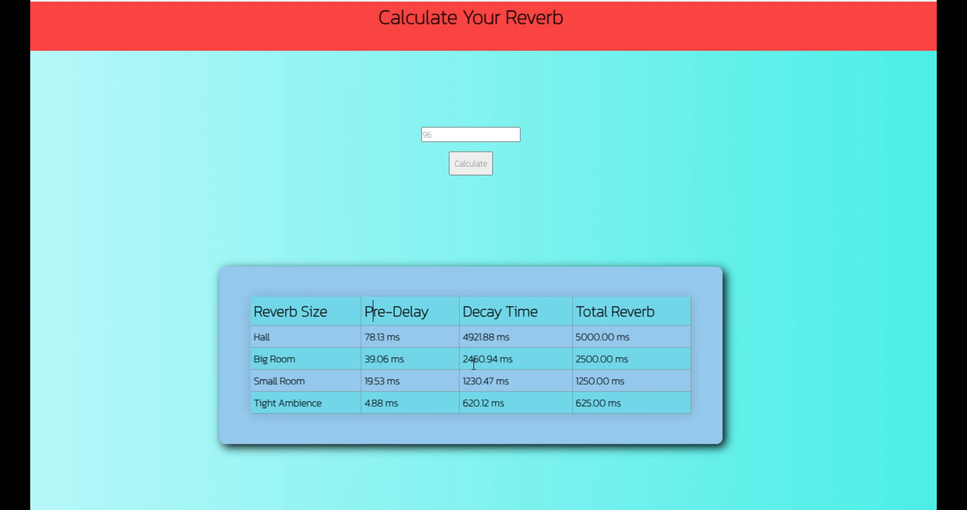
pyautogui.moveTo(503, 373)
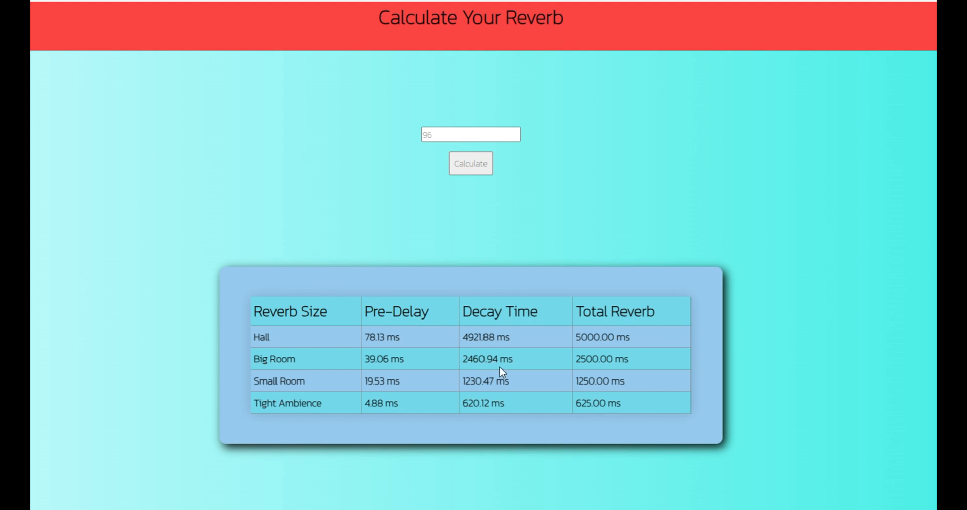
pyautogui.moveTo(363, 368)
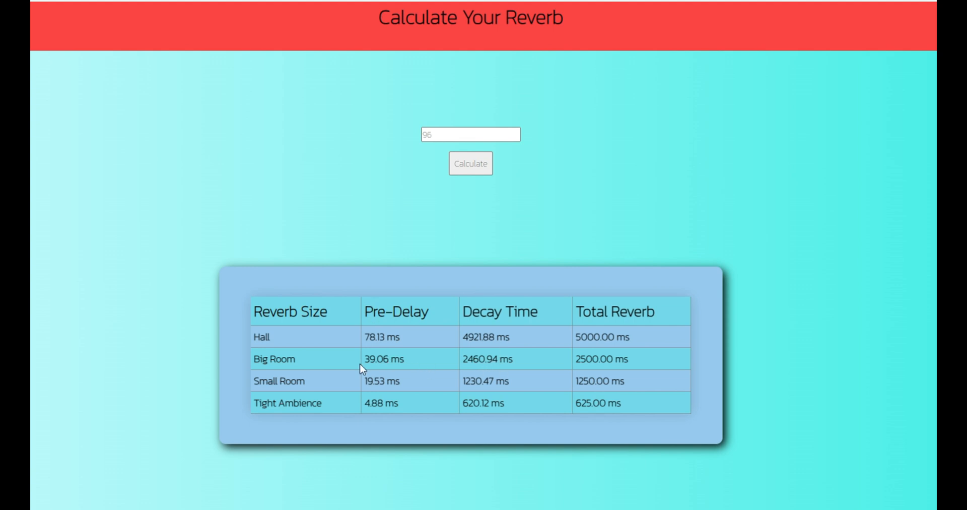
pyautogui.moveTo(395, 355)
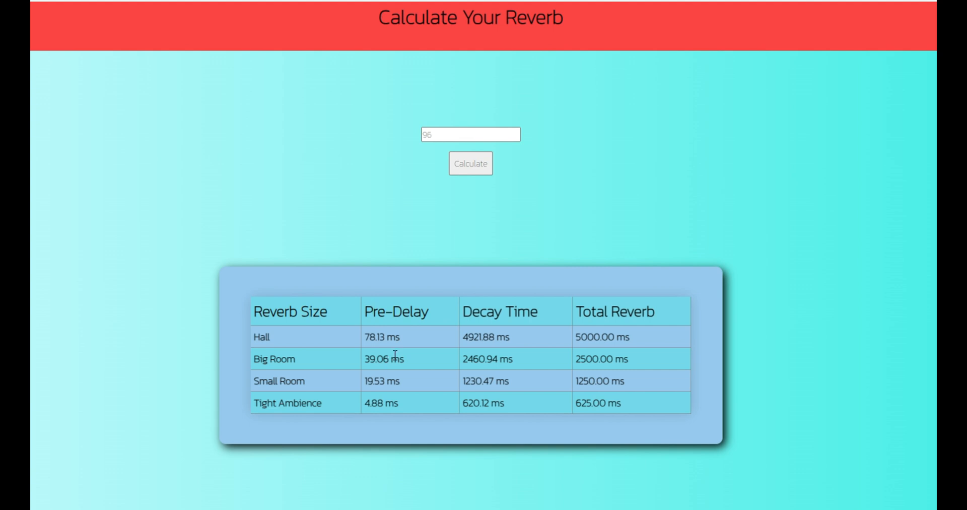
pyautogui.moveTo(494, 362)
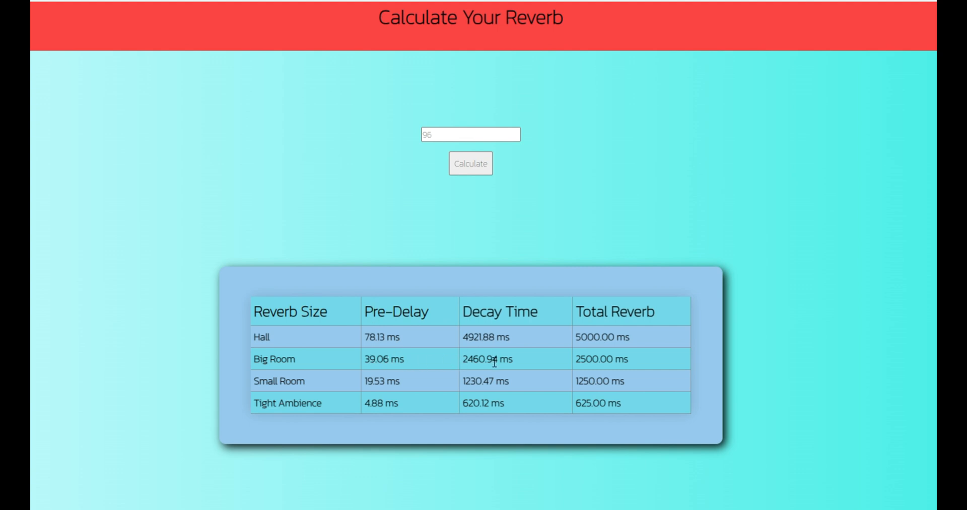
pyautogui.moveTo(481, 372)
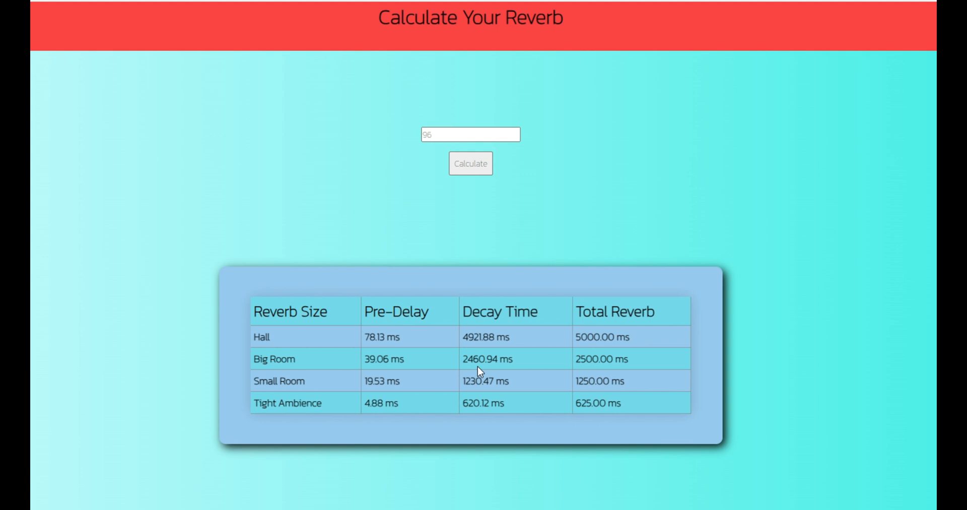
pyautogui.moveTo(505, 358)
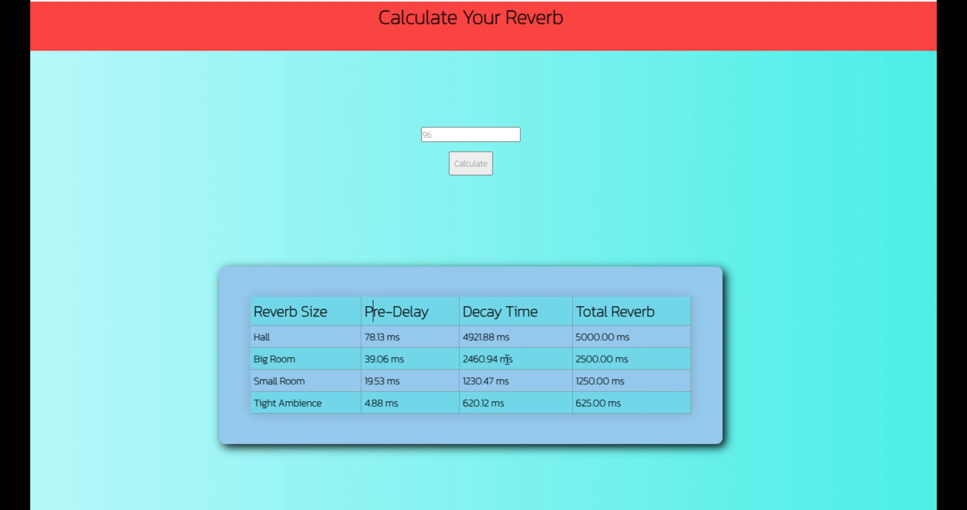
pyautogui.moveTo(501, 373)
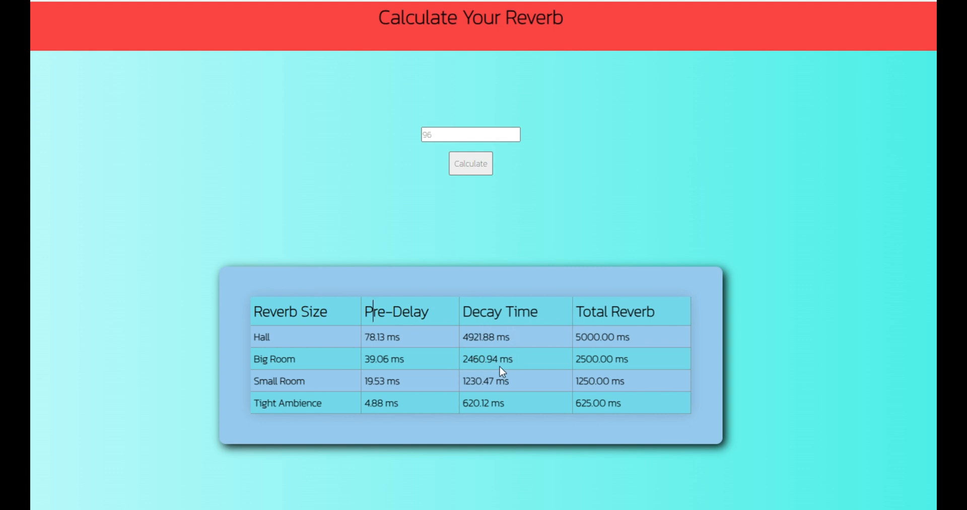
pyautogui.moveTo(469, 356)
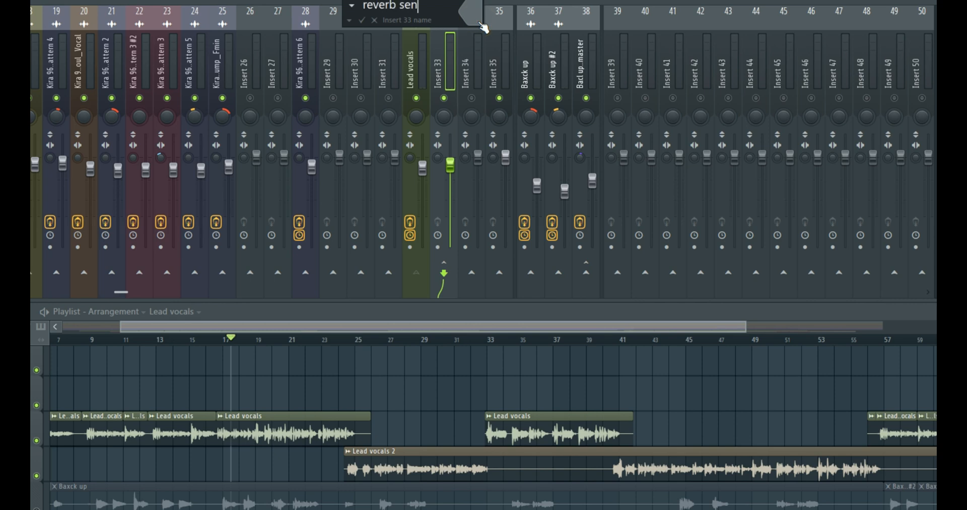
# Step: Rename Insert 33 to 'reverb send for lead vocals'
pyautogui.write('send for lead voc')
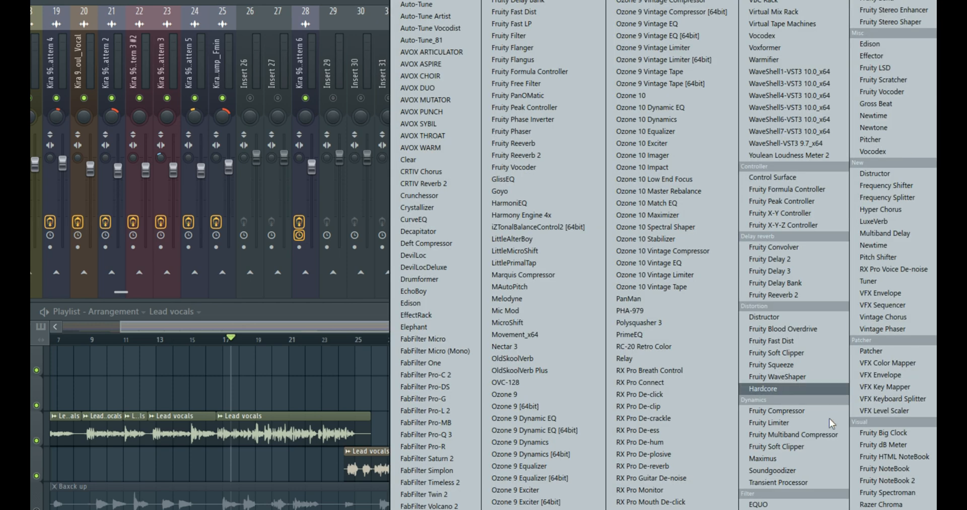
# Step: Load Fruity Reeverb 2 on the send insert with a 36 ms pre-delay and room size 50
pyautogui.click(772, 294)
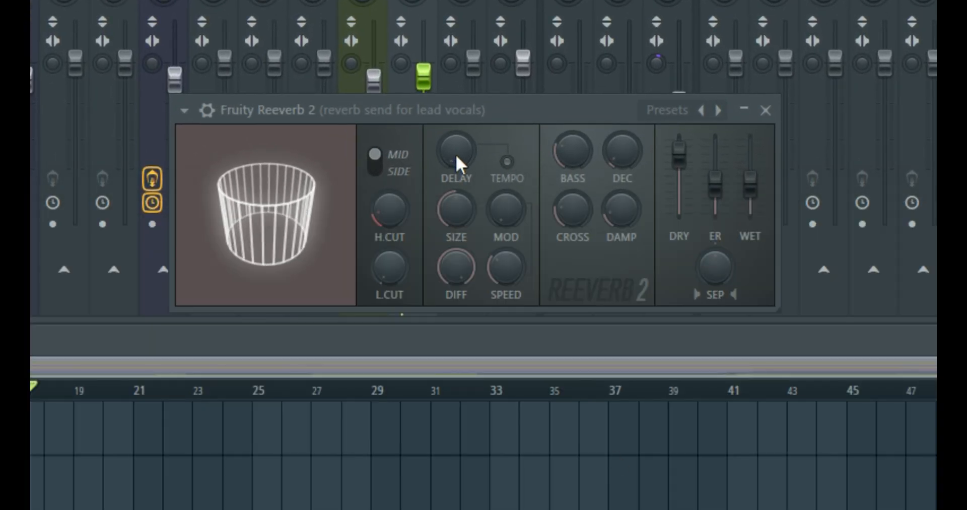
pyautogui.moveTo(453, 230)
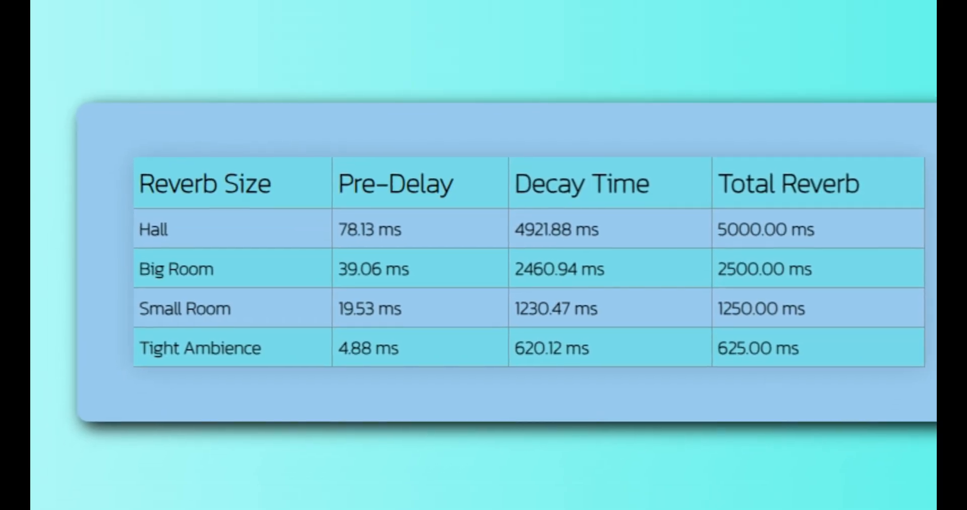
pyautogui.moveTo(378, 276)
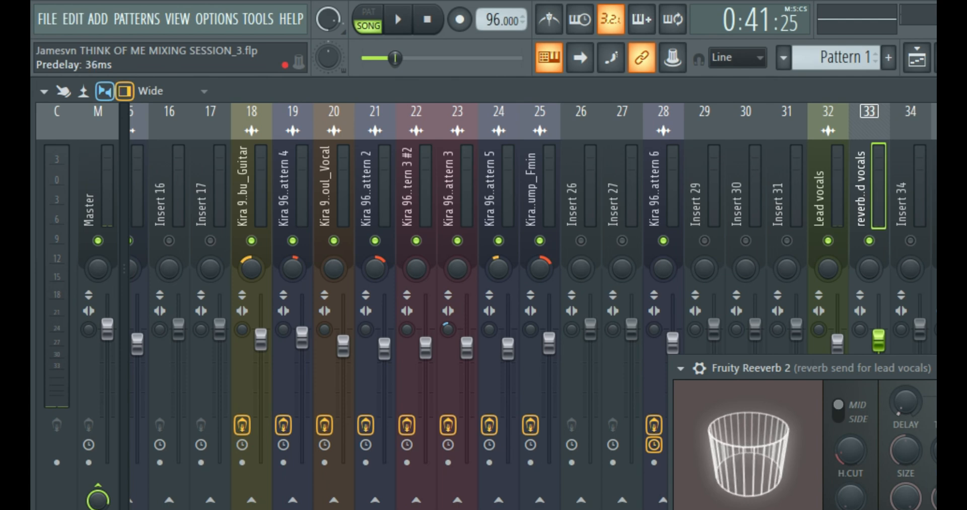
pyautogui.click(901, 400)
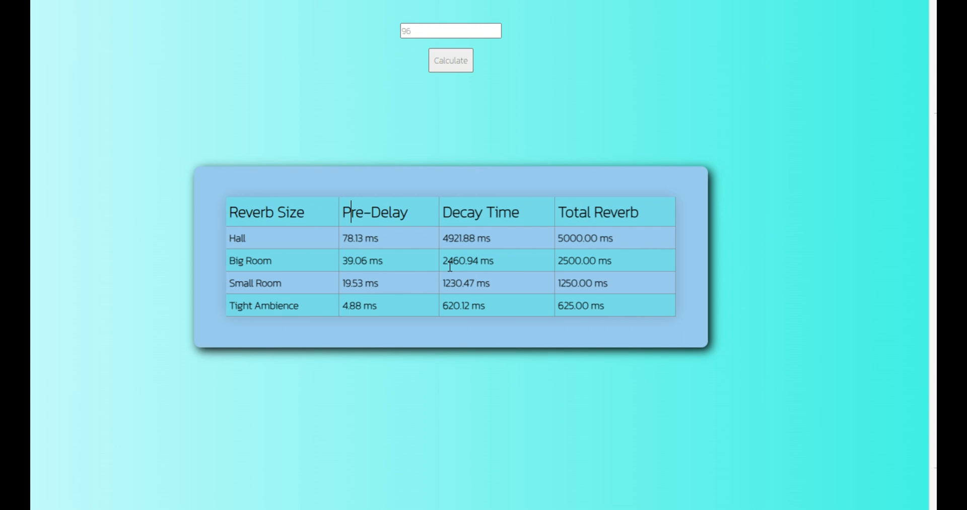
pyautogui.moveTo(449, 266)
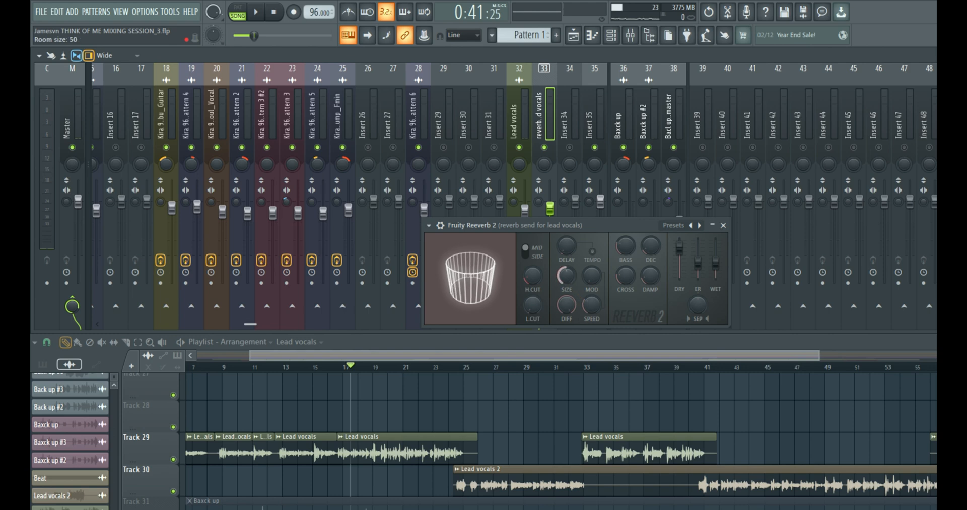
# Step: Adjust the reverb decay, set wet level to 50% and bass multiplier to 100%
pyautogui.moveTo(565, 275); pyautogui.dragTo(571, 290)
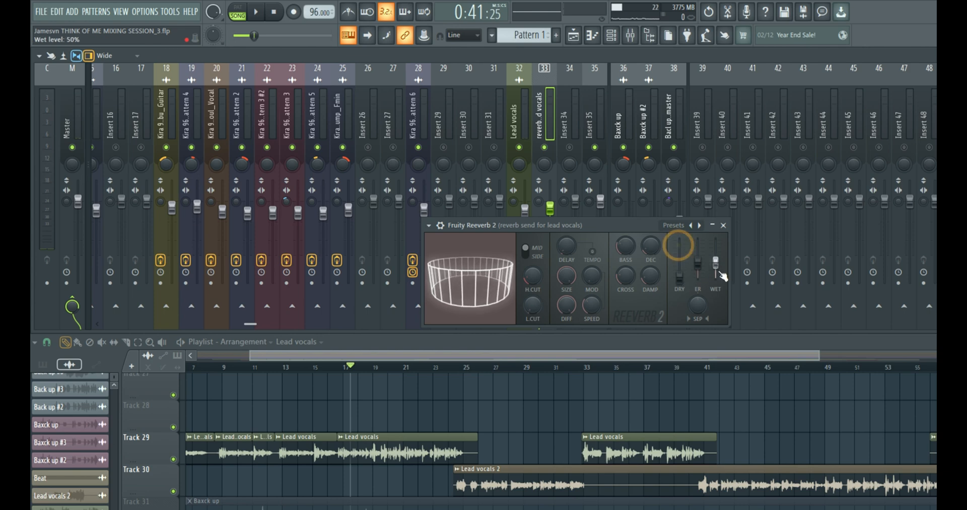
pyautogui.moveTo(715, 274); pyautogui.dragTo(715, 250)
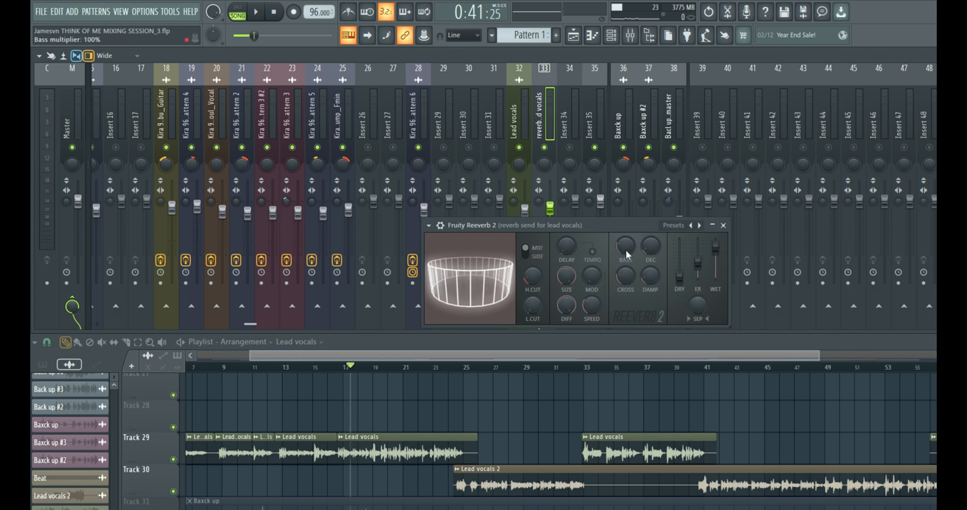
pyautogui.moveTo(625, 246); pyautogui.dragTo(625, 252)
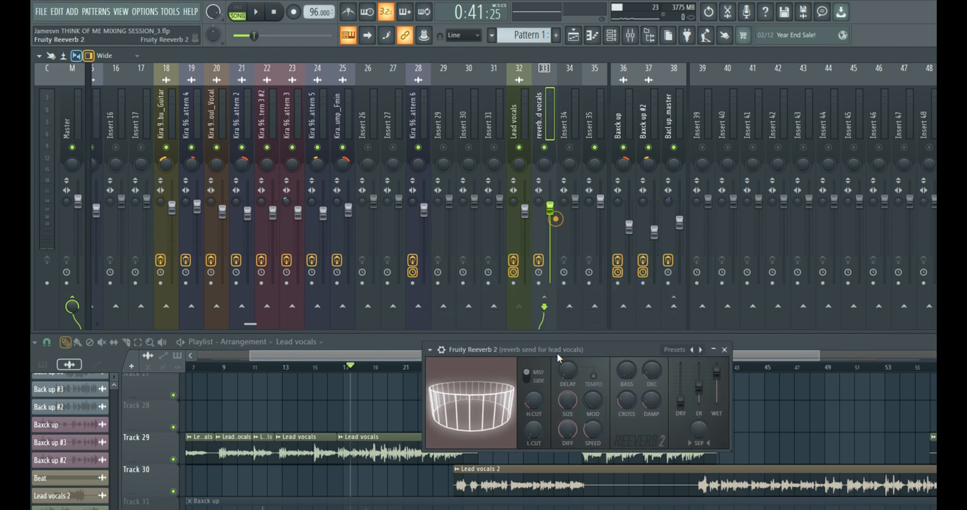
# Step: Feed Lead vocals into the reverb send at about 19% (-24.6 dB)
pyautogui.click(256, 11)
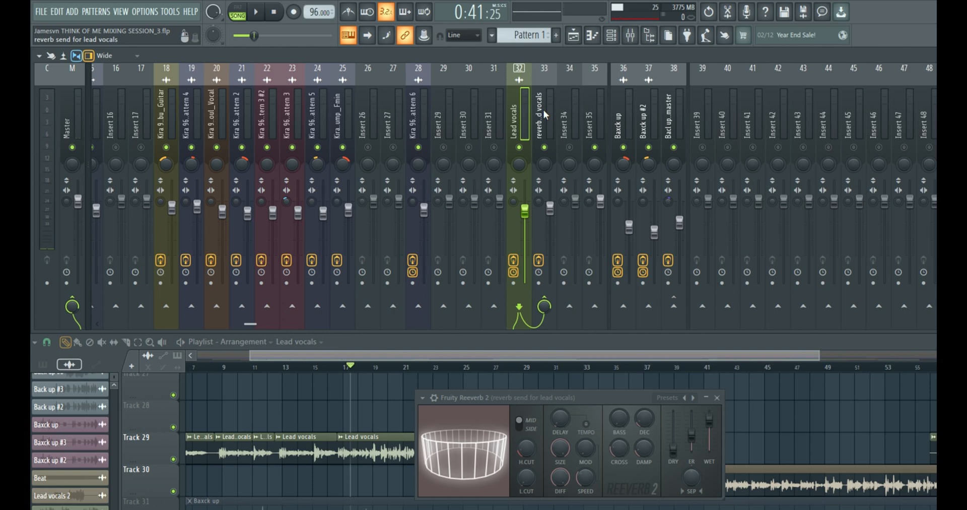
pyautogui.moveTo(538, 249)
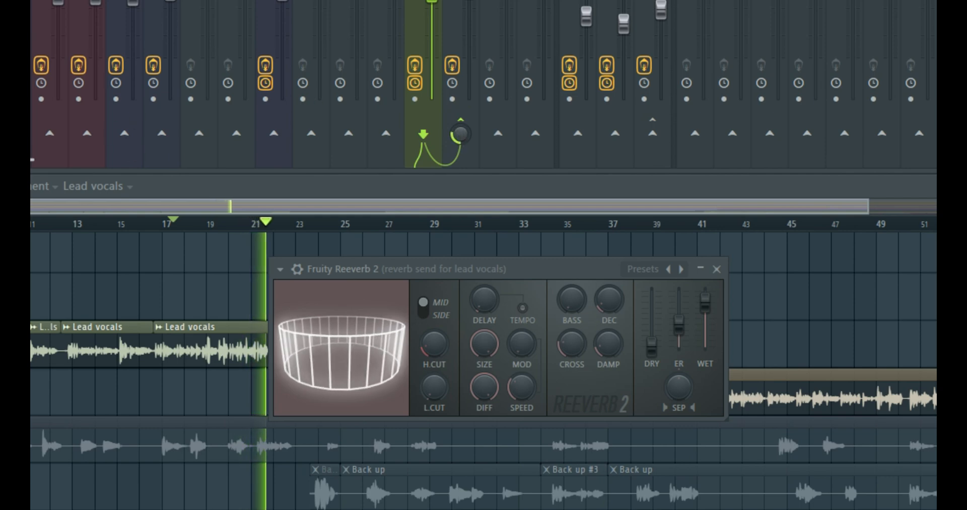
pyautogui.click(282, 222)
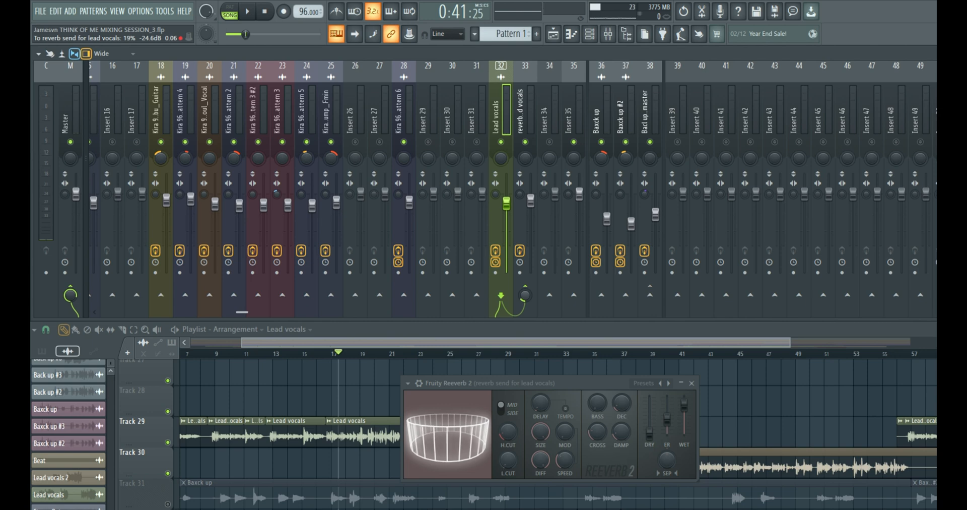
# Step: Play the song, compare vocals with the reverb send off and on, then solo the lead vocals
pyautogui.click(246, 11)
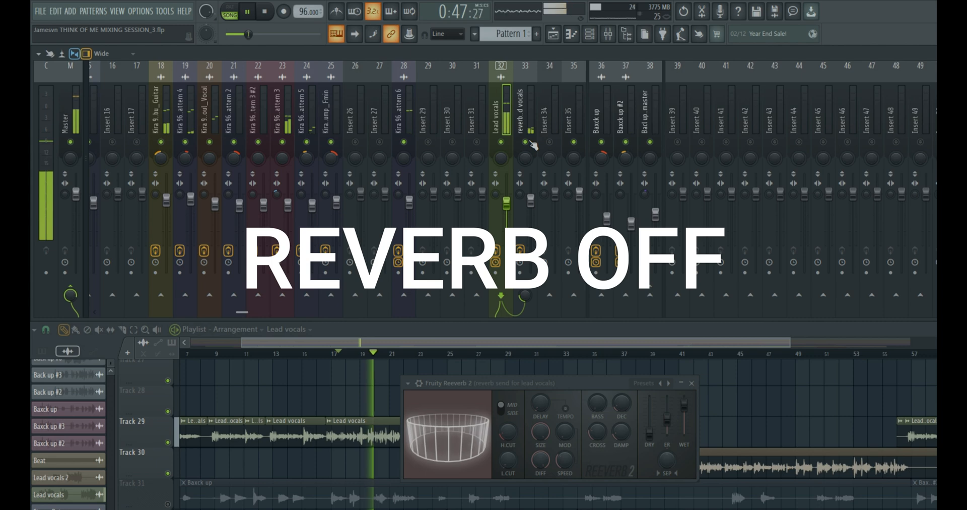
pyautogui.click(246, 11)
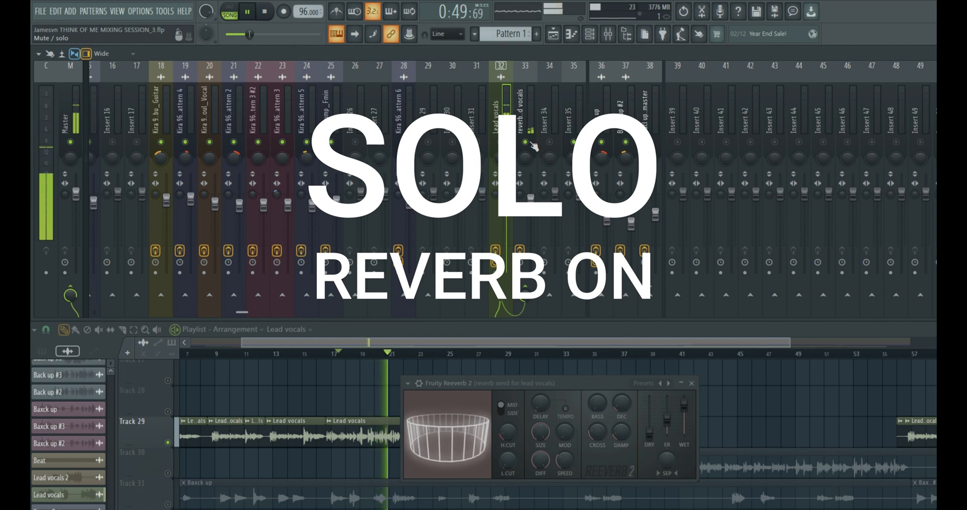
pyautogui.click(527, 139)
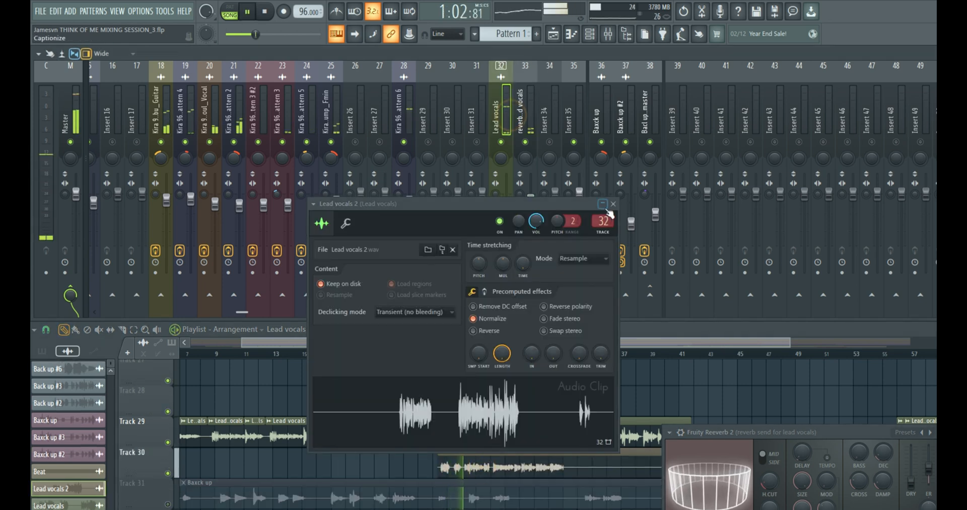
# Step: Close the Lead vocals 2 clip settings and the Fruity Reeverb 2 window
pyautogui.click(612, 204)
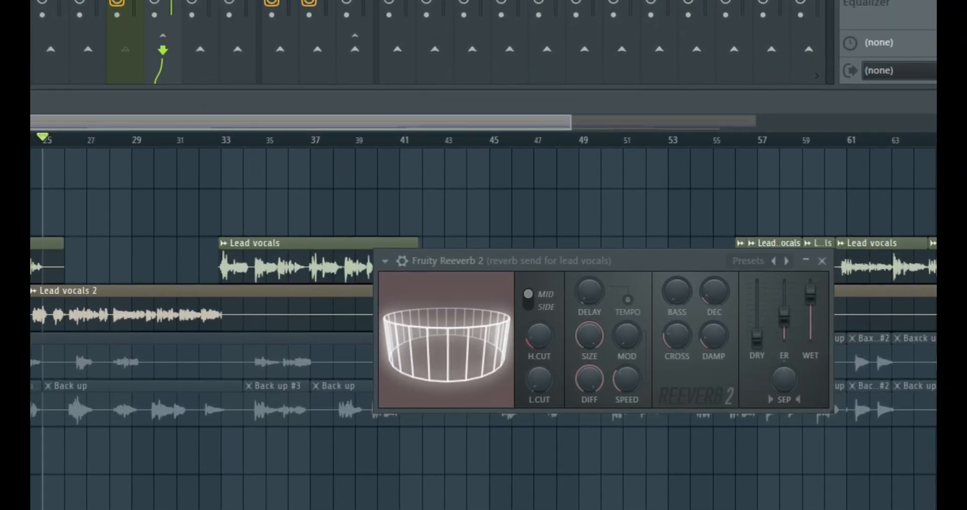
pyautogui.click(822, 261)
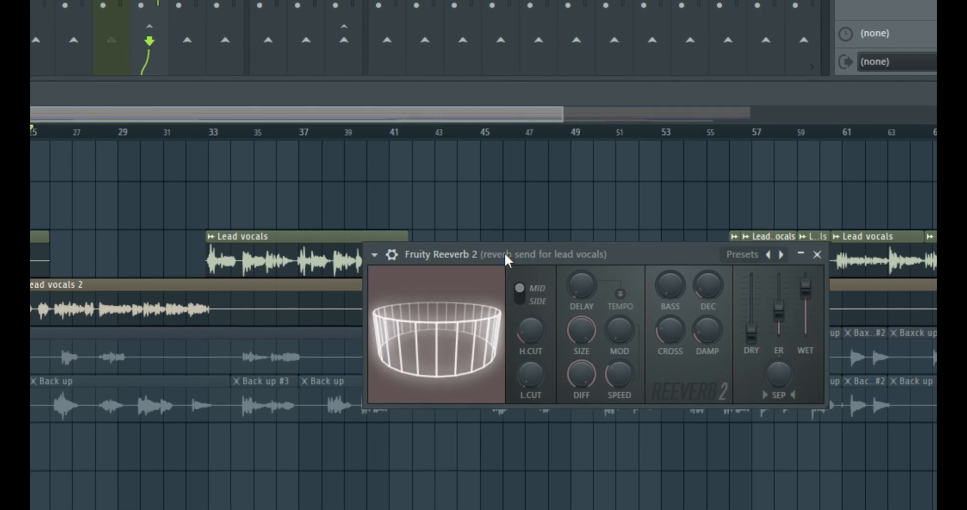
pyautogui.moveTo(506, 254); pyautogui.dragTo(506, 59)
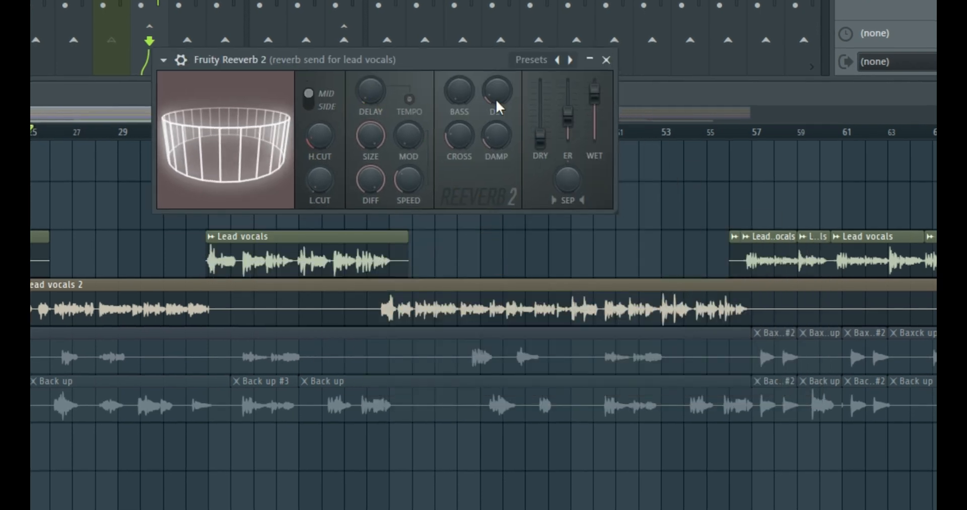
pyautogui.moveTo(623, 70)
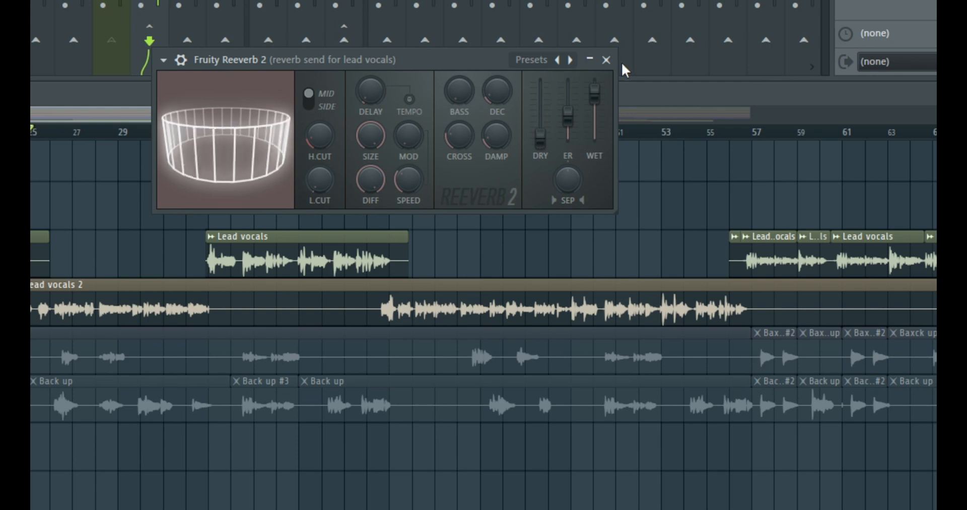
pyautogui.click(607, 60)
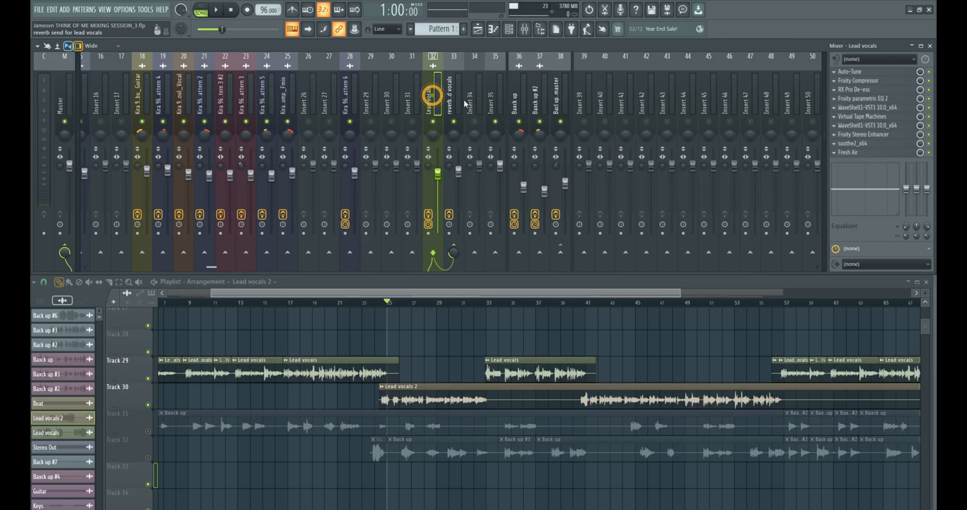
# Step: Add Fruity Parametric EQ 2 to the send, low-cutting around 400 Hz and boosting highs with band 7
pyautogui.click(453, 99)
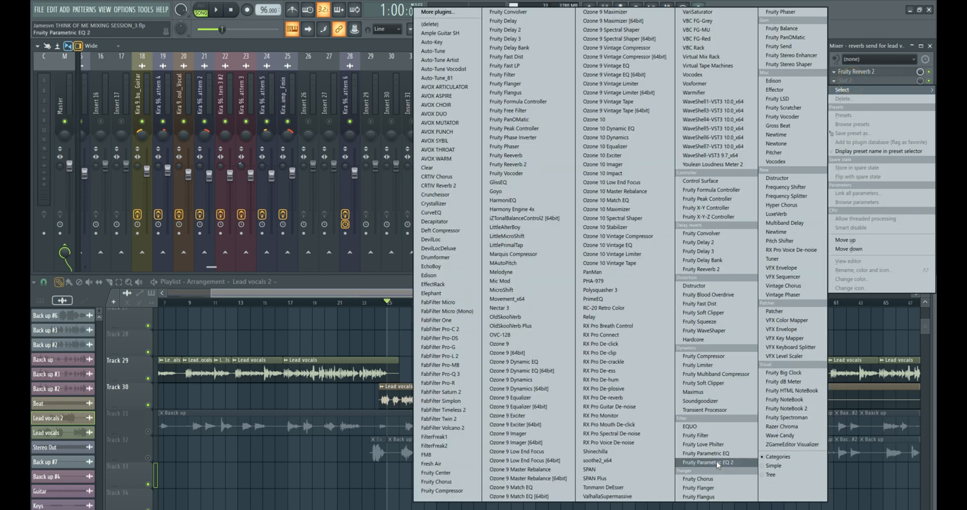
pyautogui.click(716, 461)
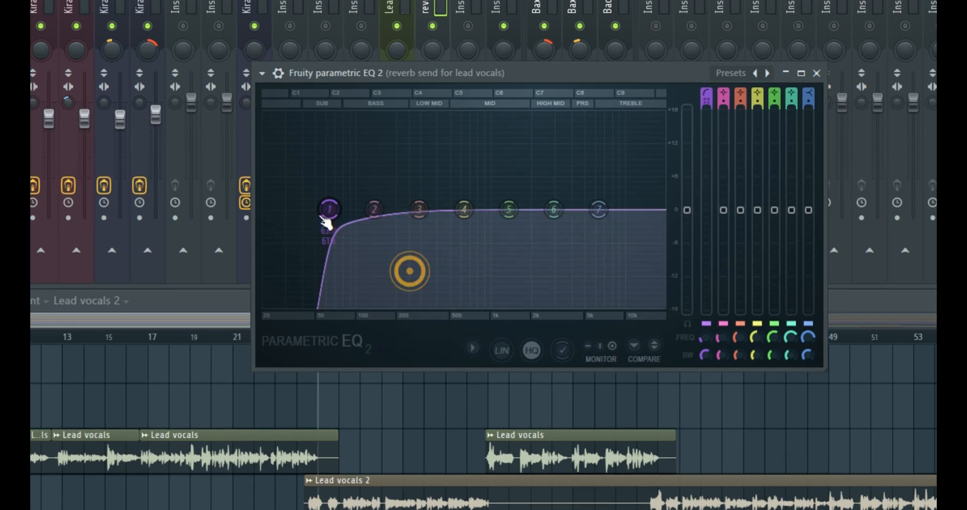
pyautogui.moveTo(327, 209); pyautogui.dragTo(439, 209)
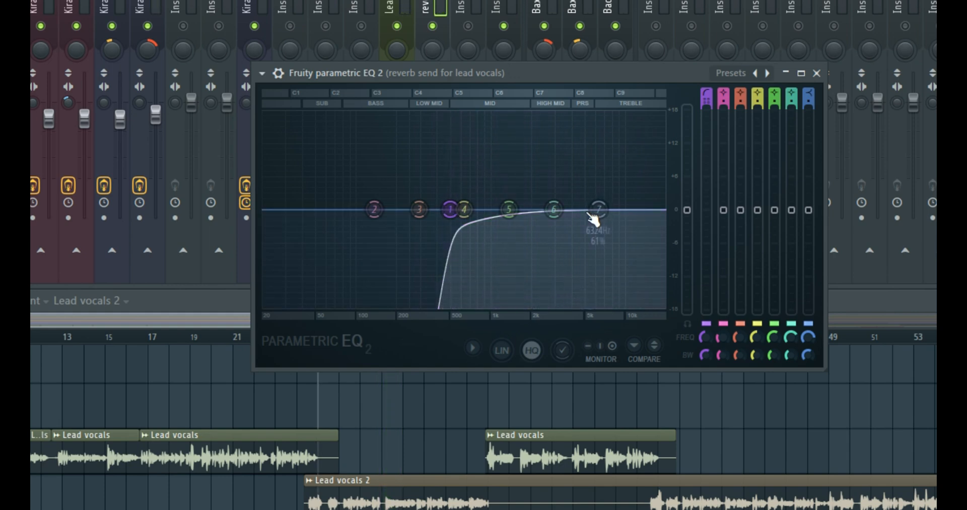
pyautogui.moveTo(599, 212); pyautogui.dragTo(568, 167)
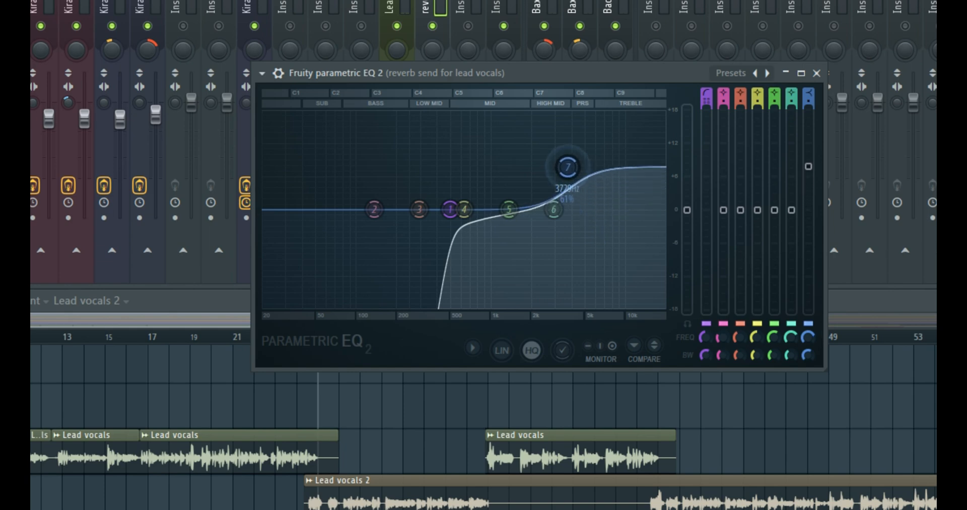
# Step: Enable the send's Parametric EQ 2 and set band 1's low cut near 500 Hz
pyautogui.moveTo(567, 168); pyautogui.dragTo(551, 156)
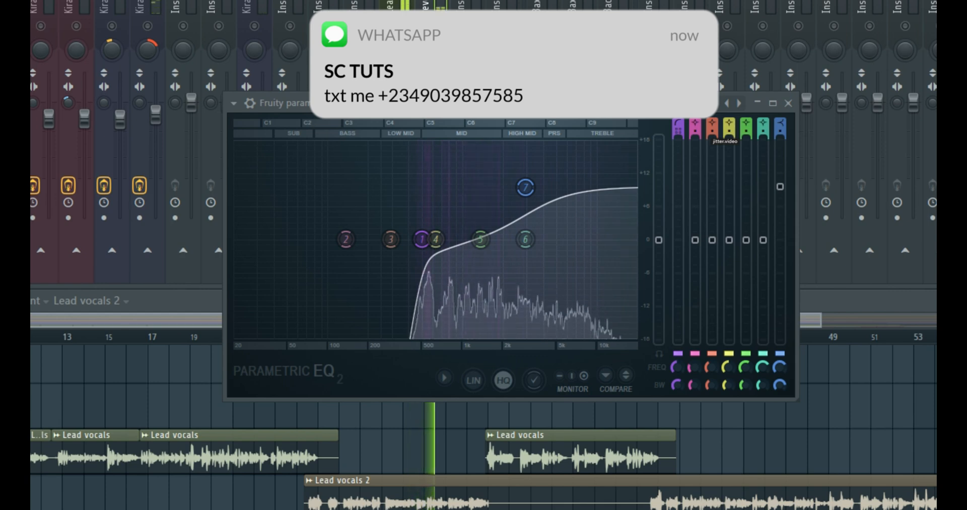
pyautogui.click(437, 28)
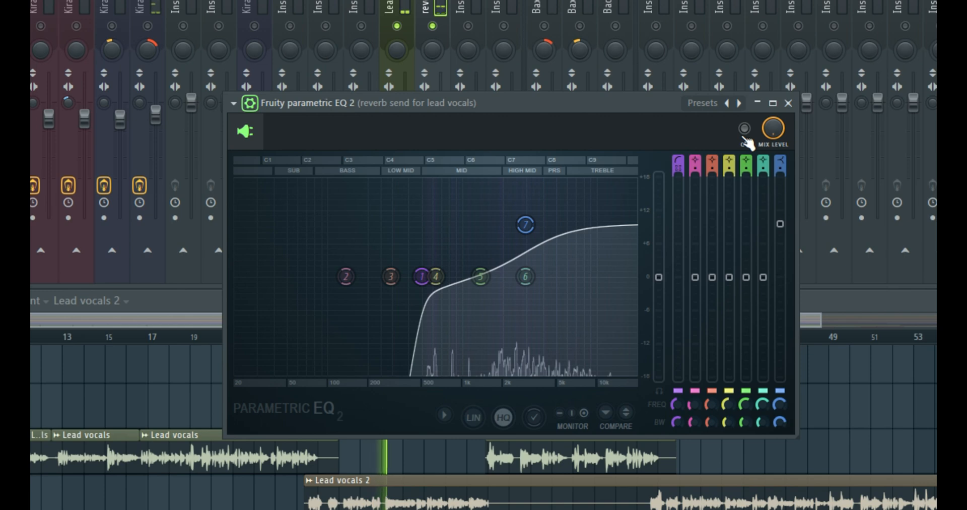
pyautogui.click(744, 128)
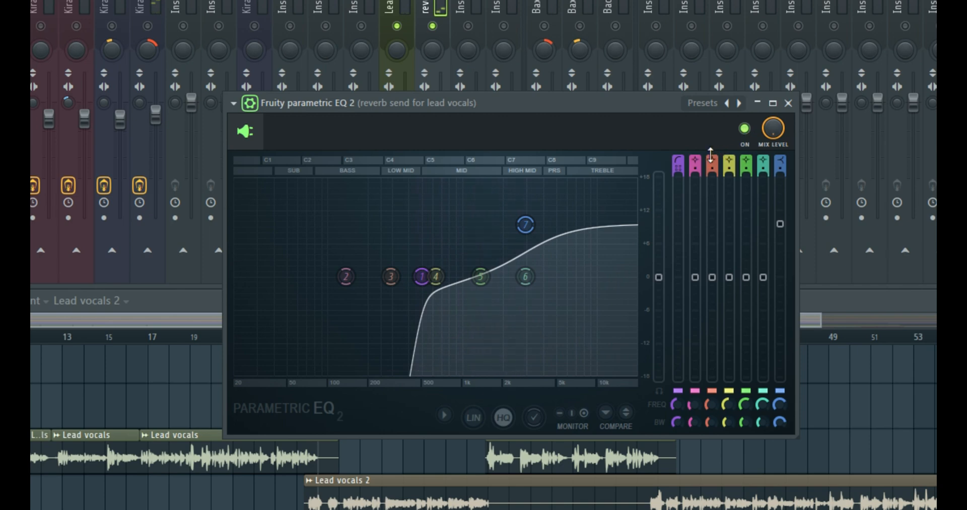
pyautogui.moveTo(644, 147)
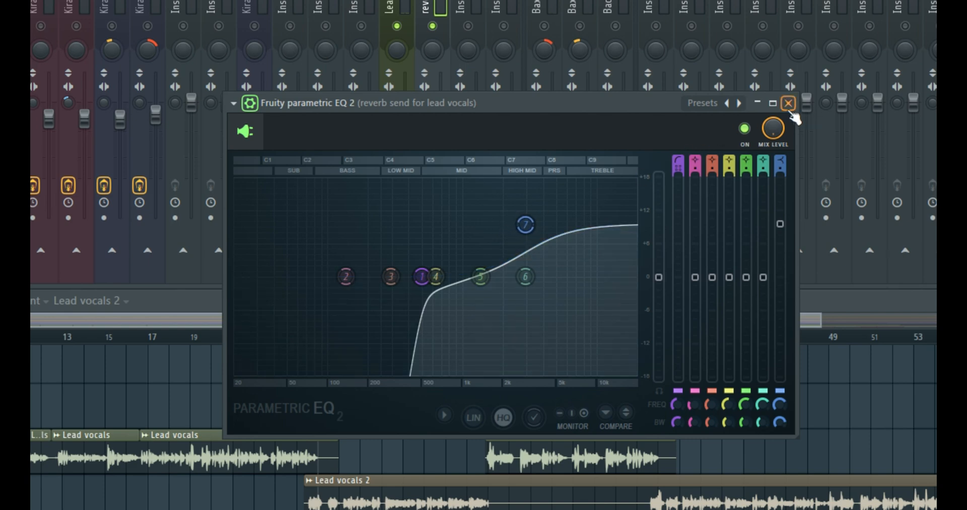
pyautogui.click(389, 277)
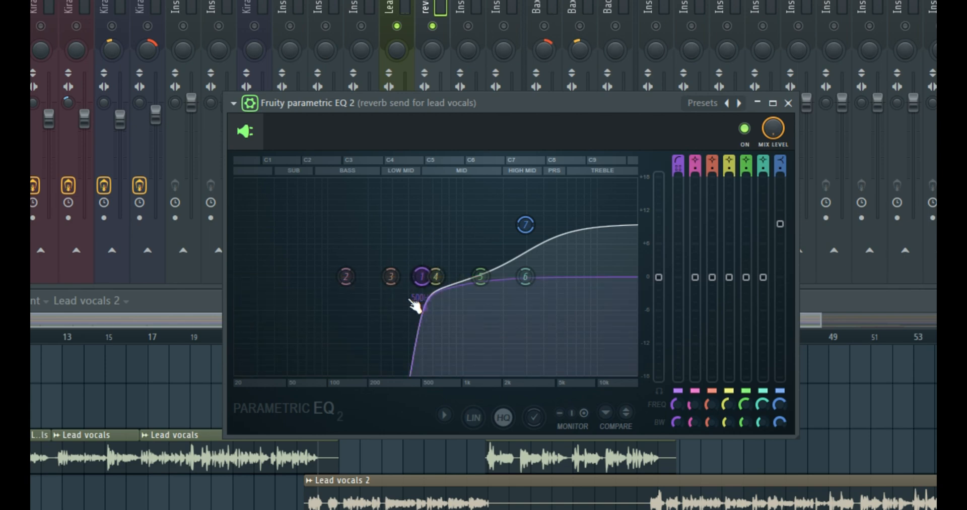
pyautogui.moveTo(419, 278); pyautogui.dragTo(435, 277)
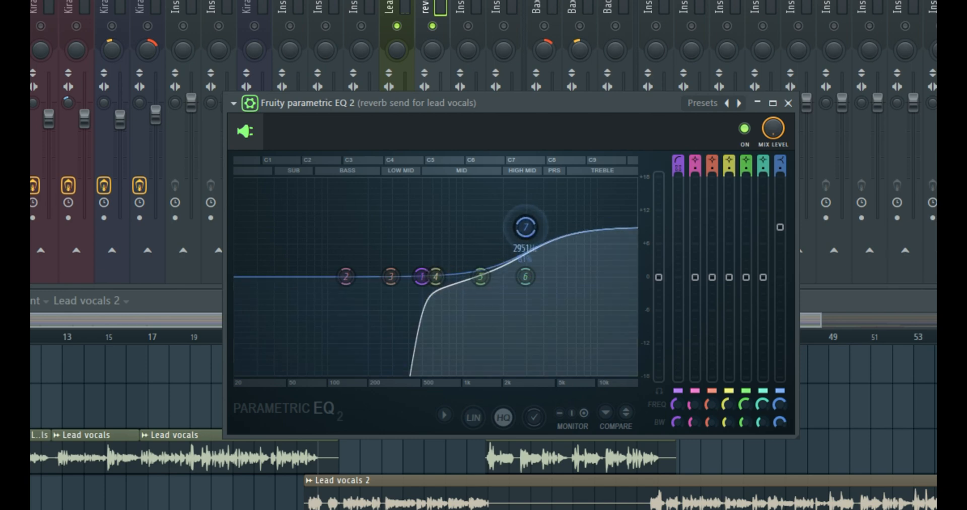
# Step: Turn band 7 into a gentle high cut around 4.8 kHz instead of a boost
pyautogui.moveTo(525, 227); pyautogui.dragTo(554, 309)
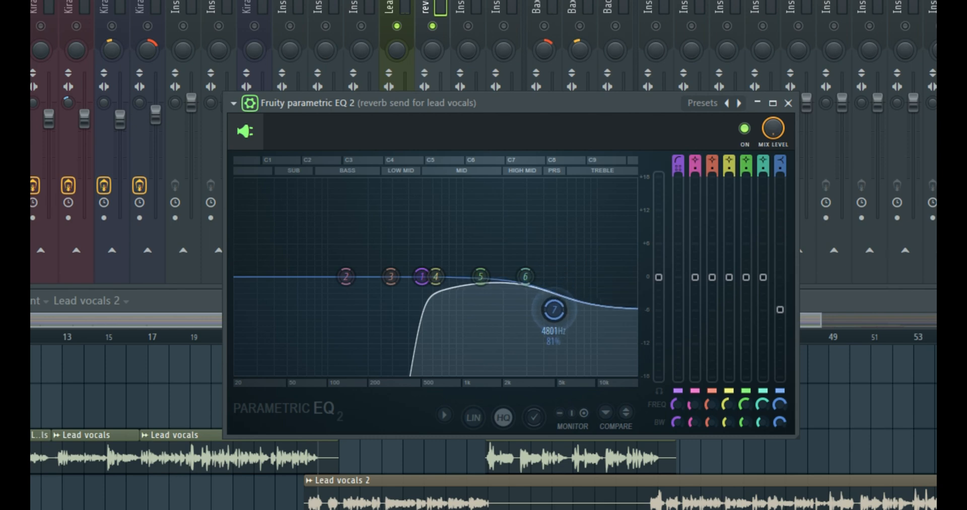
pyautogui.moveTo(554, 309); pyautogui.dragTo(554, 309)
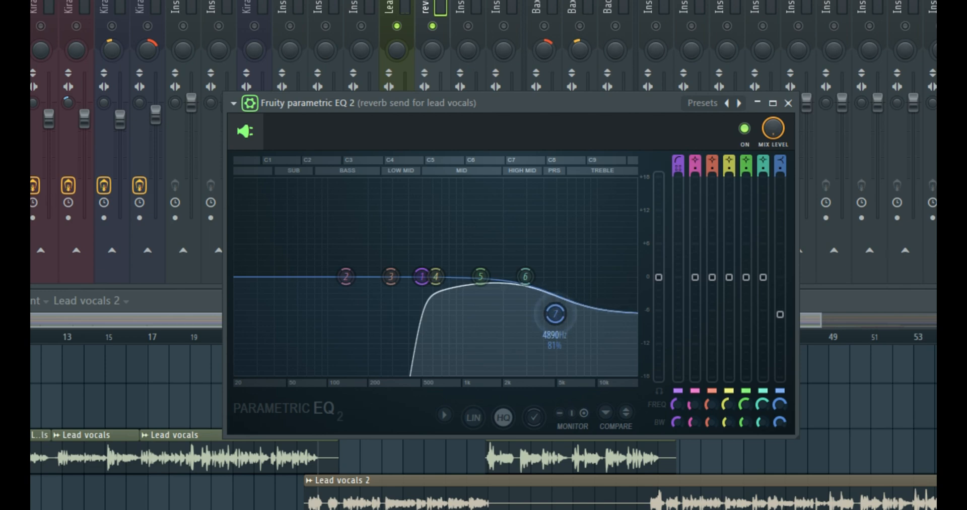
pyautogui.moveTo(554, 313); pyautogui.dragTo(554, 312)
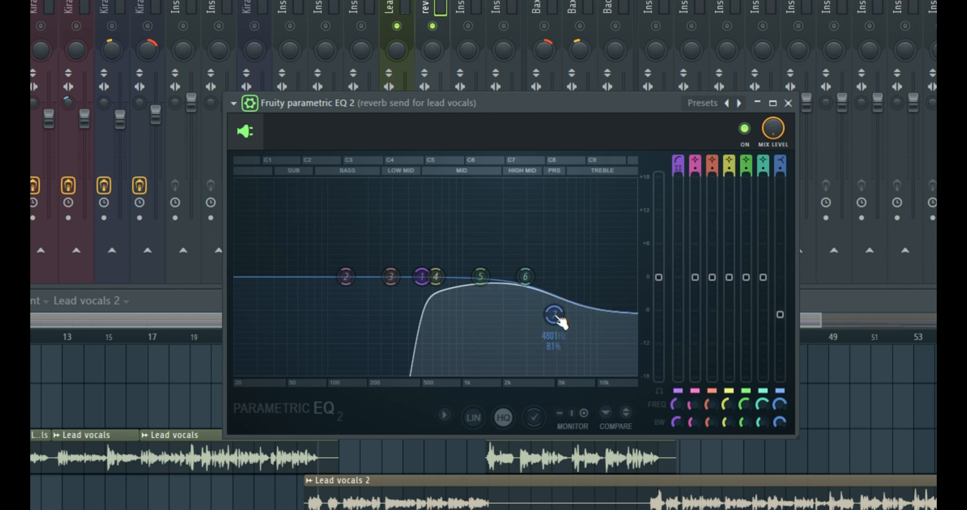
pyautogui.moveTo(552, 313); pyautogui.dragTo(544, 266)
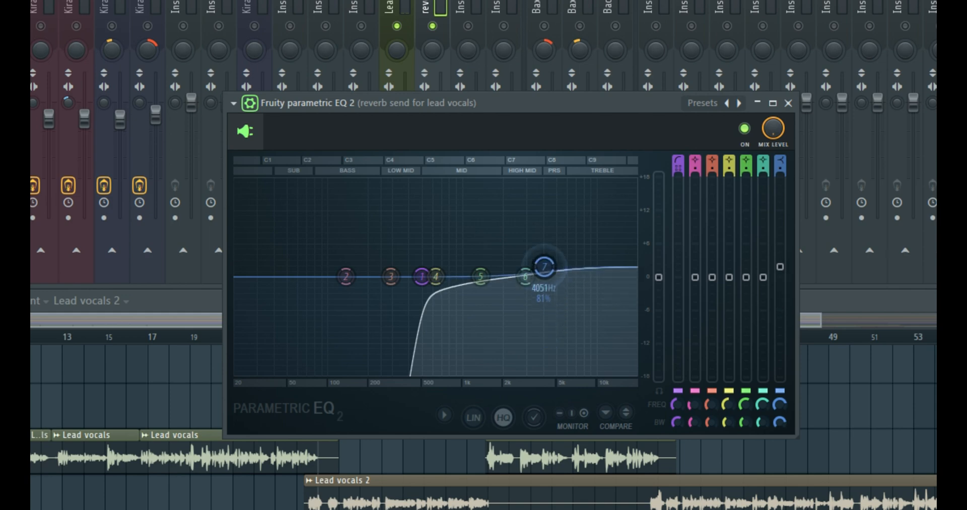
pyautogui.moveTo(544, 266); pyautogui.dragTo(553, 306)
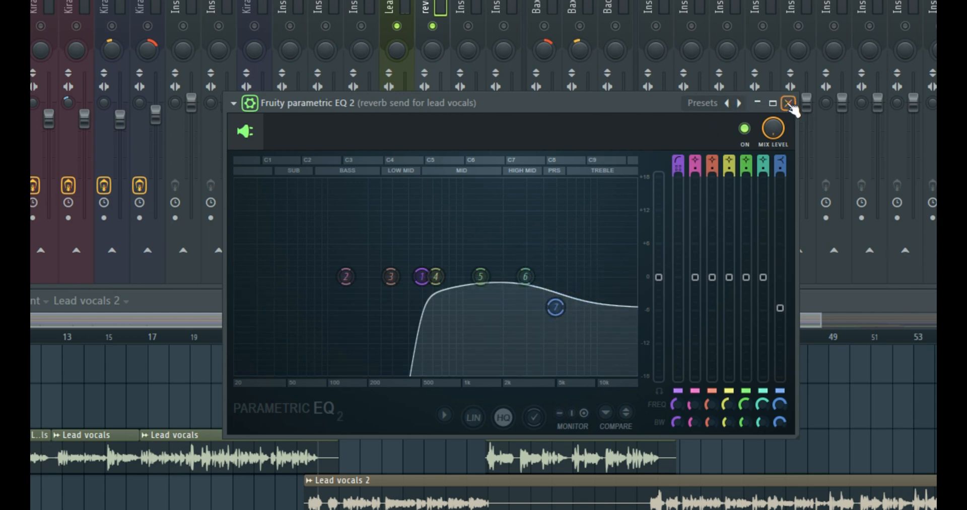
# Step: Close the EQ and audition the lead vocals in the mixer, toggling the reverb send's mute
pyautogui.click(790, 103)
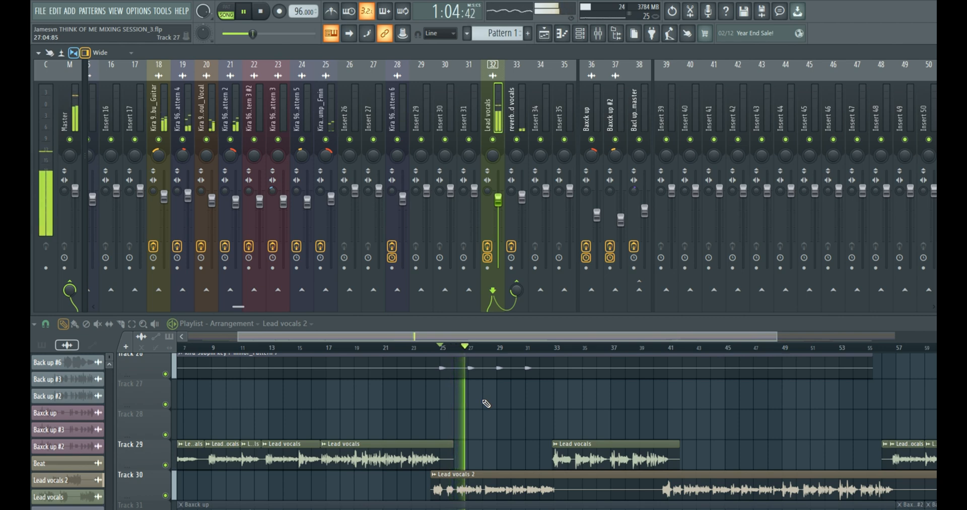
pyautogui.scroll(-3)
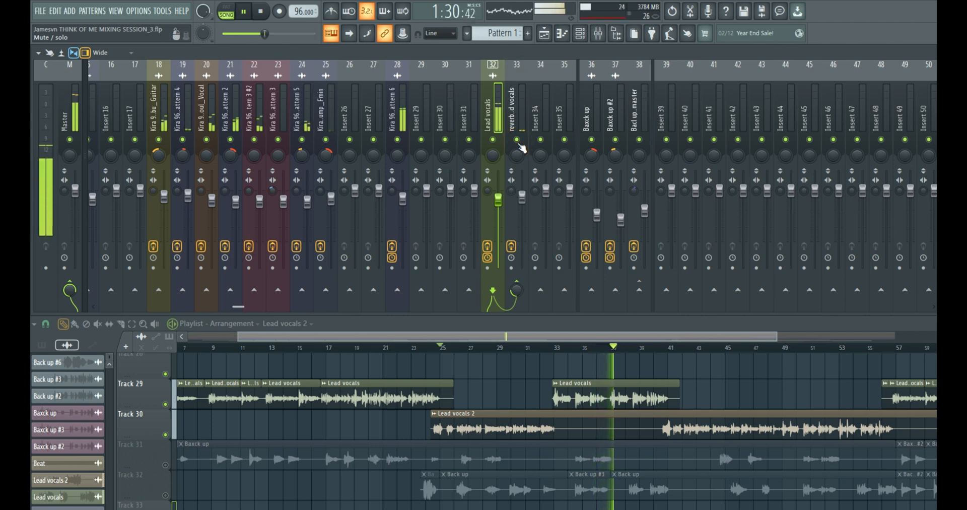
pyautogui.click(517, 111)
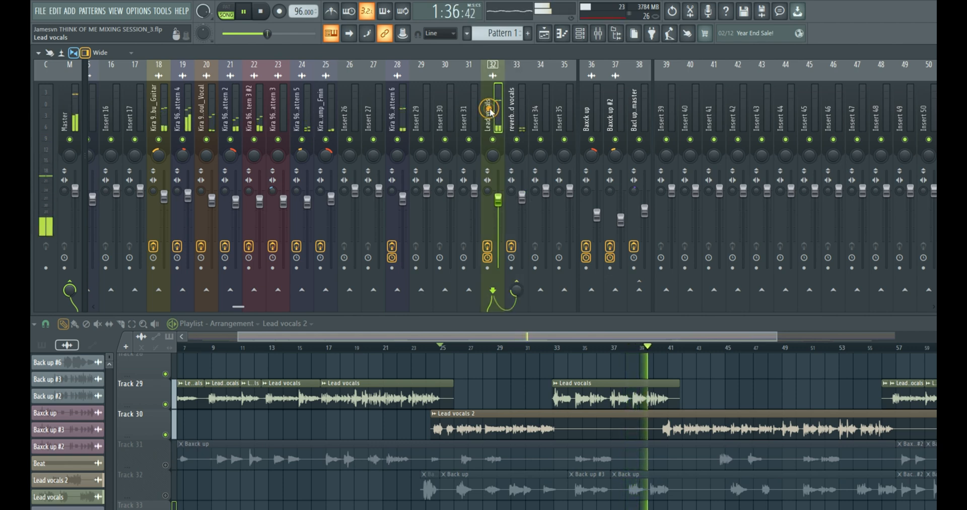
pyautogui.click(519, 104)
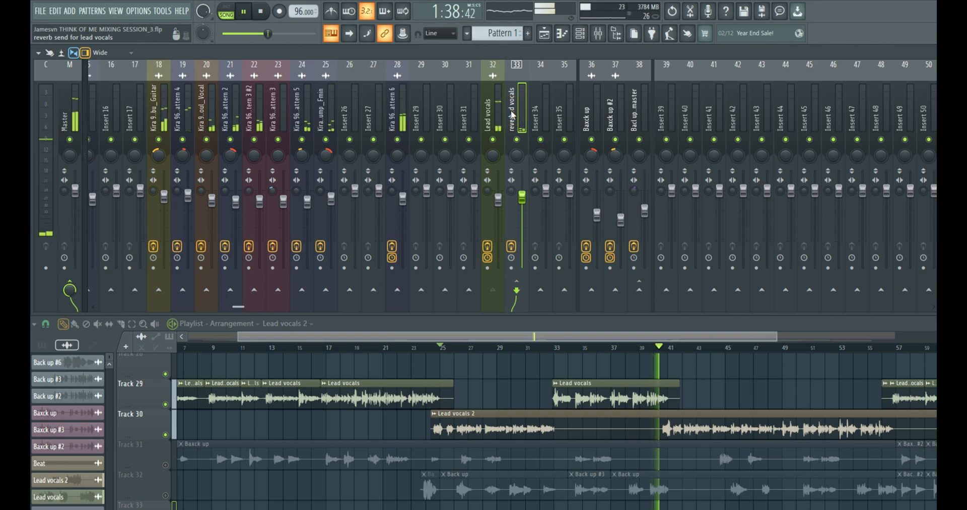